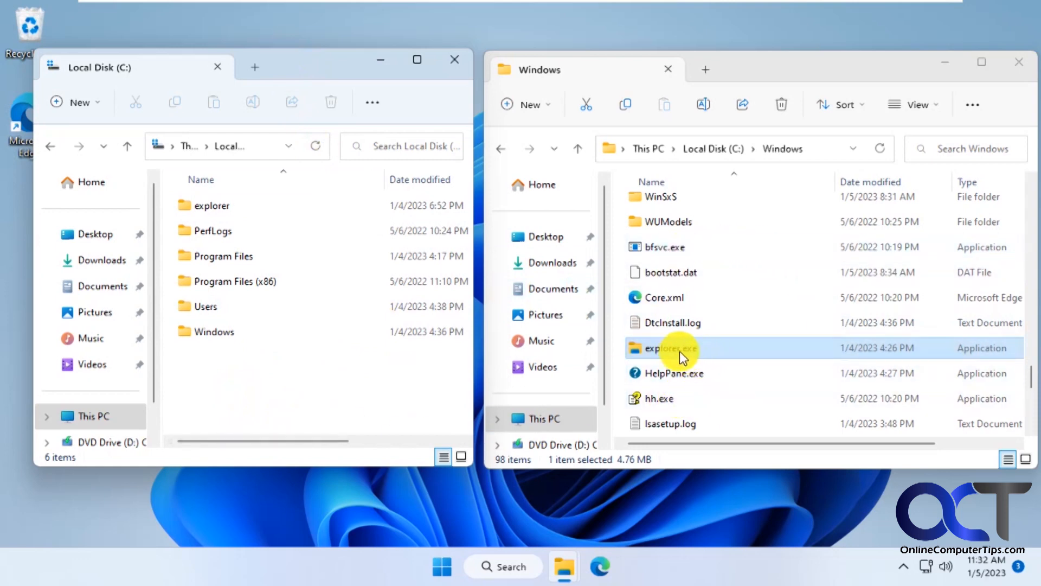
mouse_move(698, 358)
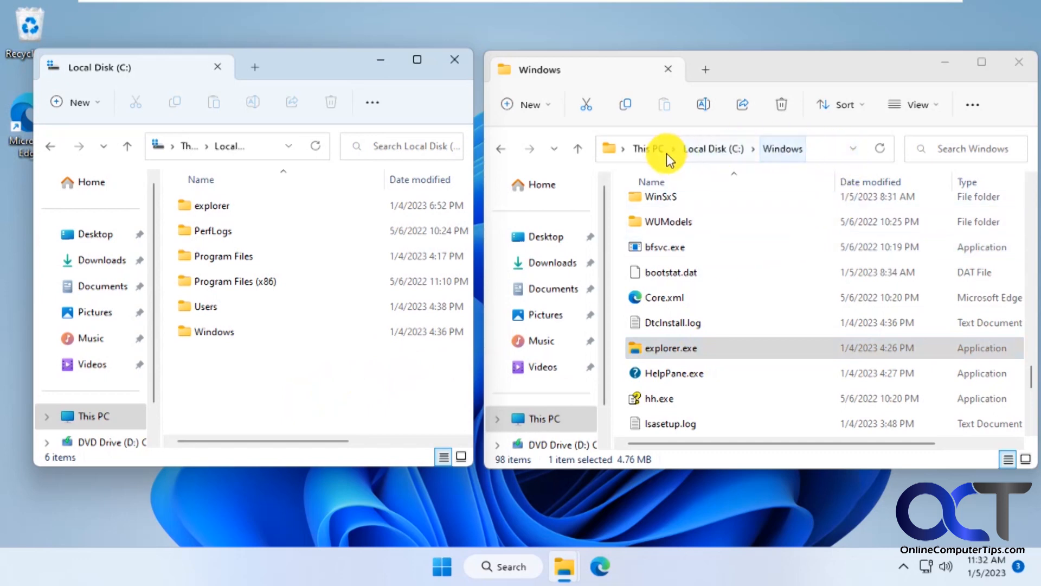
mouse_move(796, 160)
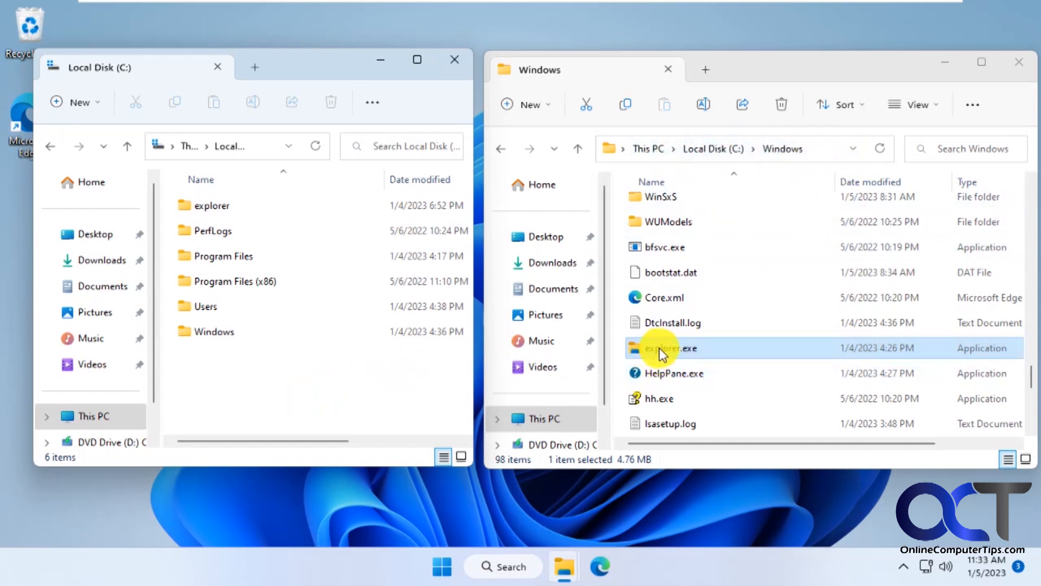
Copy explorer.exe from C:\Windows onto the desktop.
right_click(661, 349)
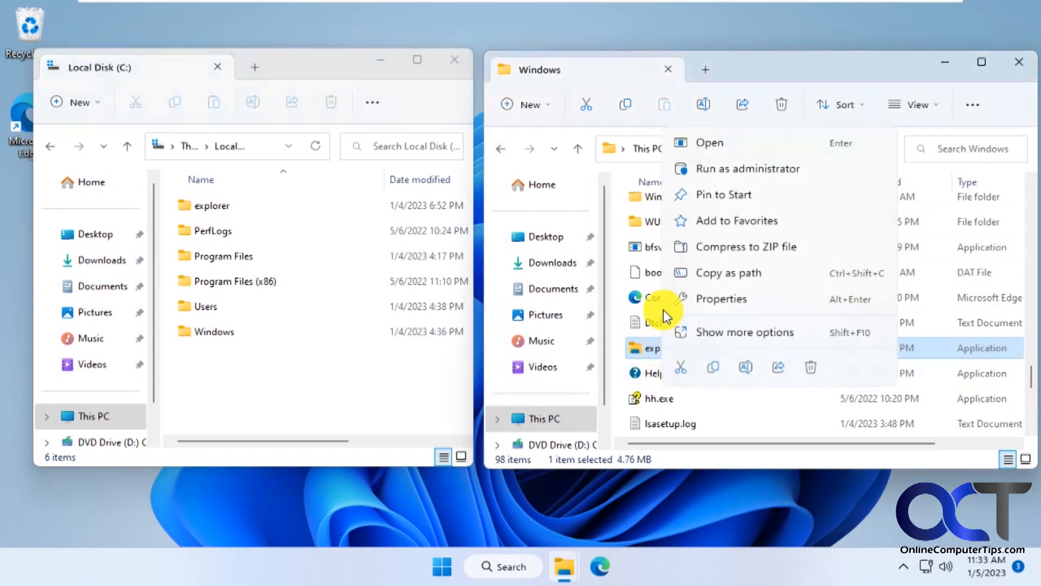
mouse_move(710, 359)
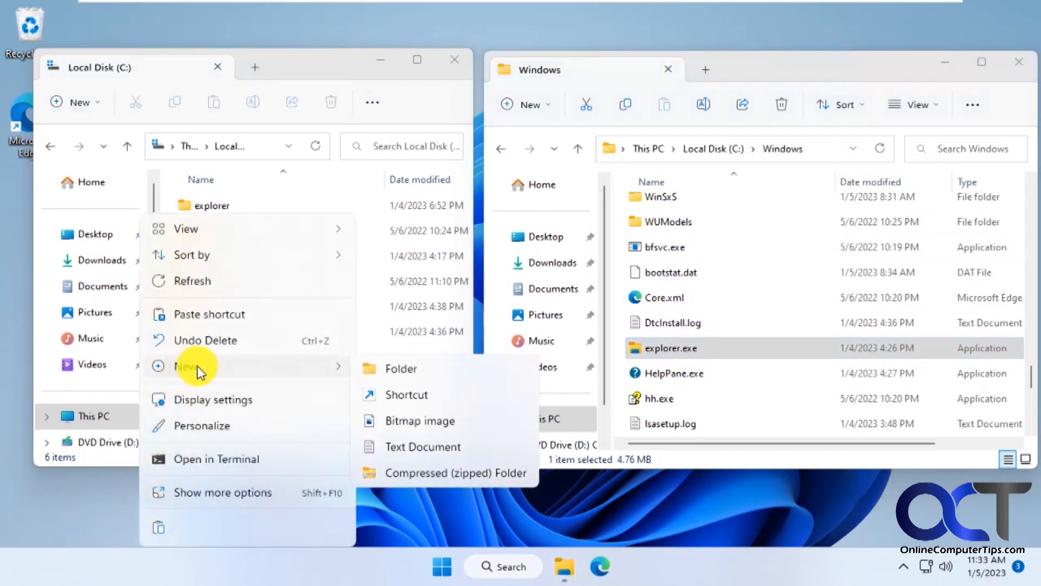
left_click(159, 535)
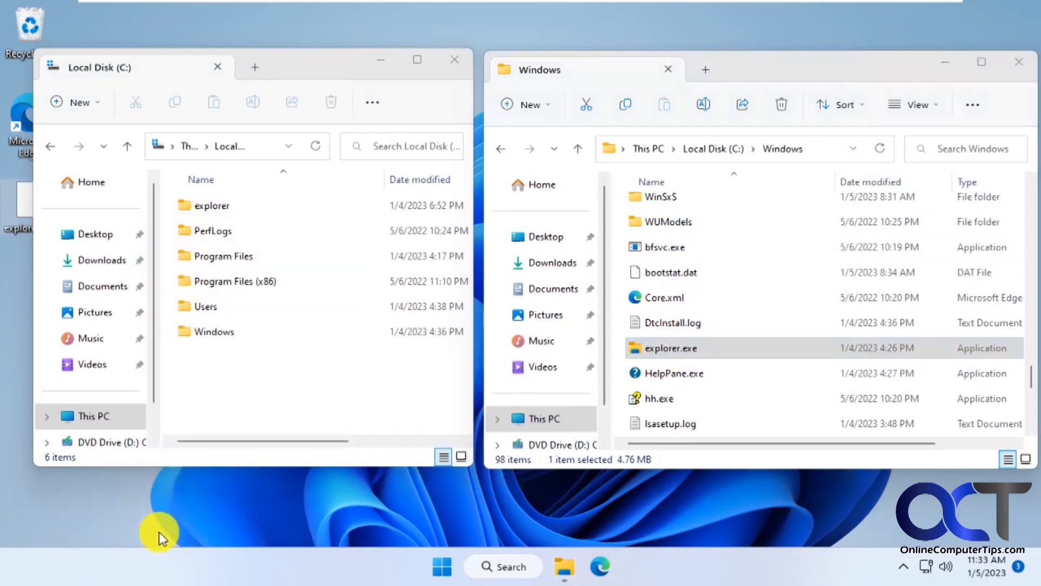
mouse_move(711, 376)
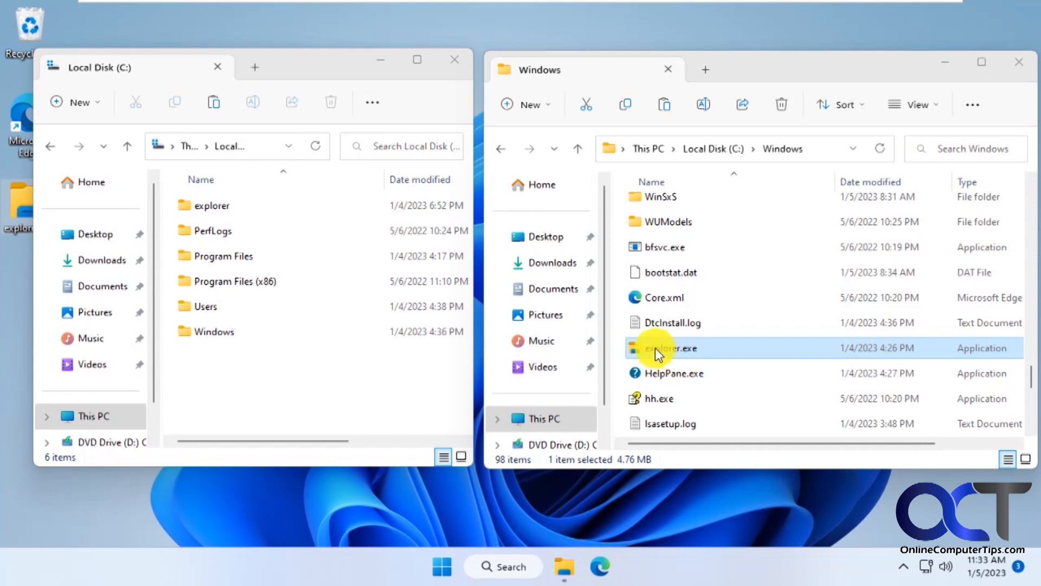
mouse_move(684, 355)
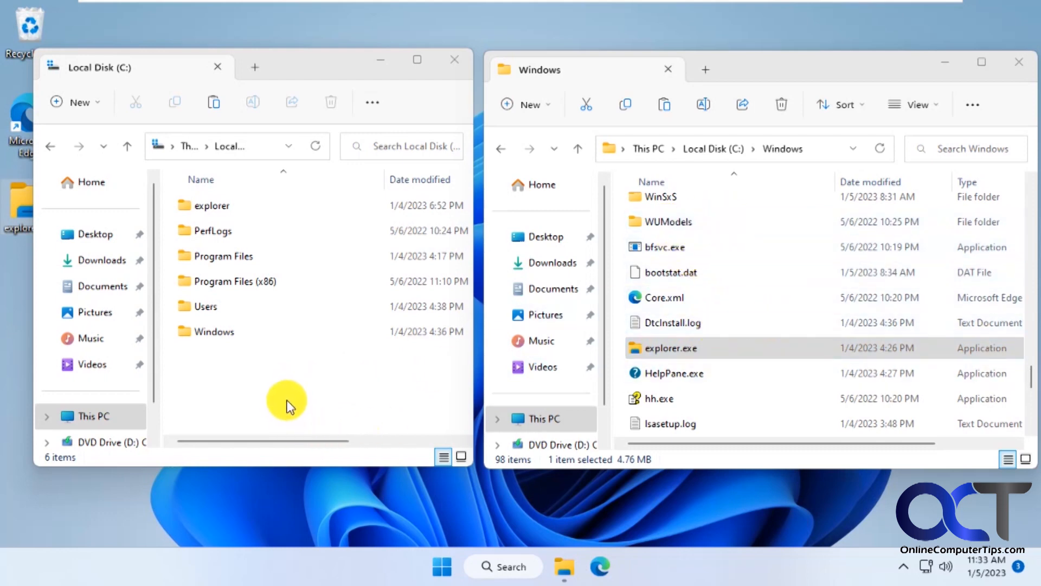
Select the explorer folder on C: and explorer.exe, then close both Explorer windows.
left_click(211, 205)
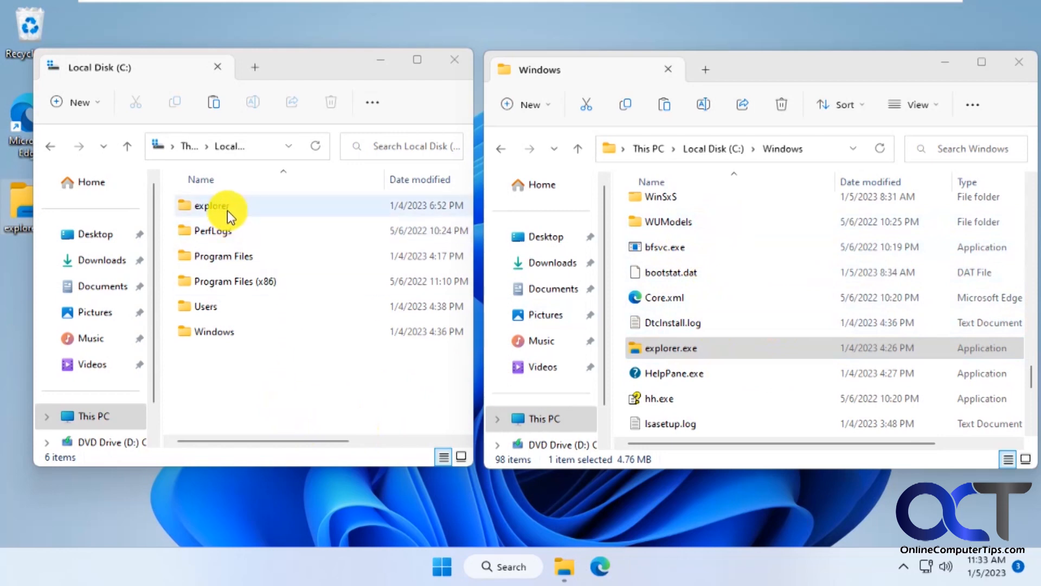
left_click(212, 205)
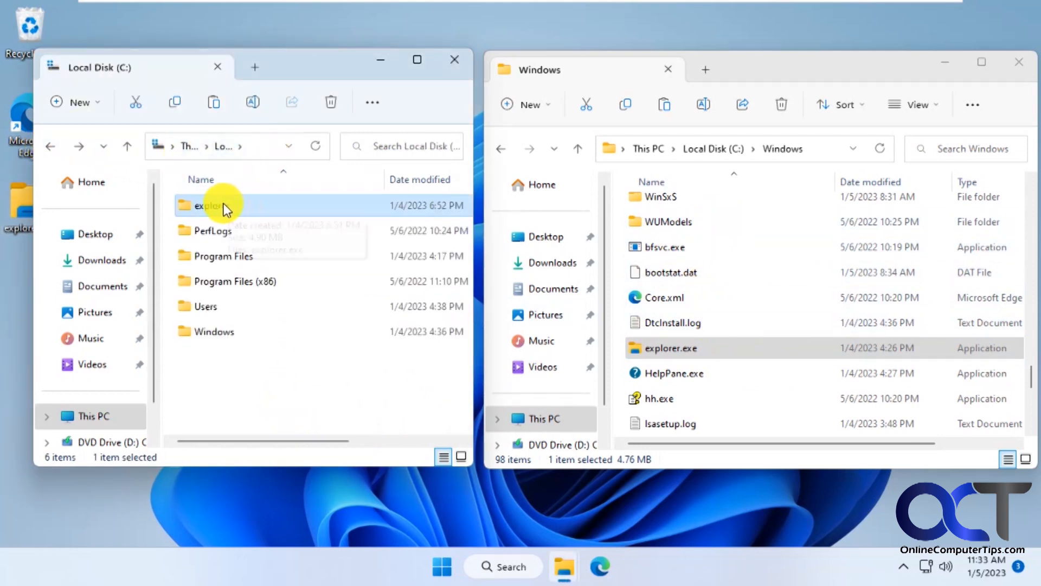
mouse_move(229, 209)
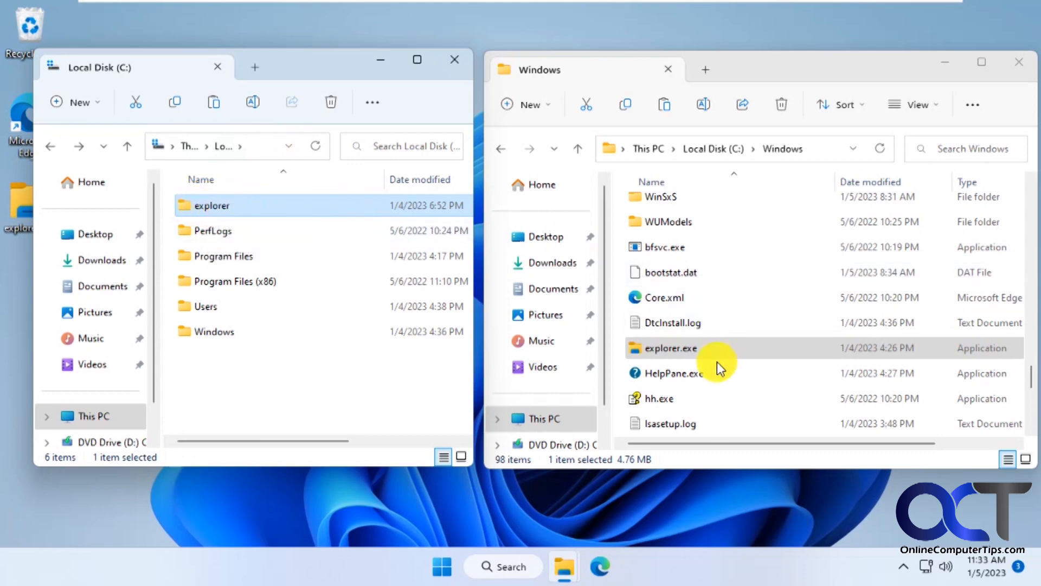
left_click(670, 347)
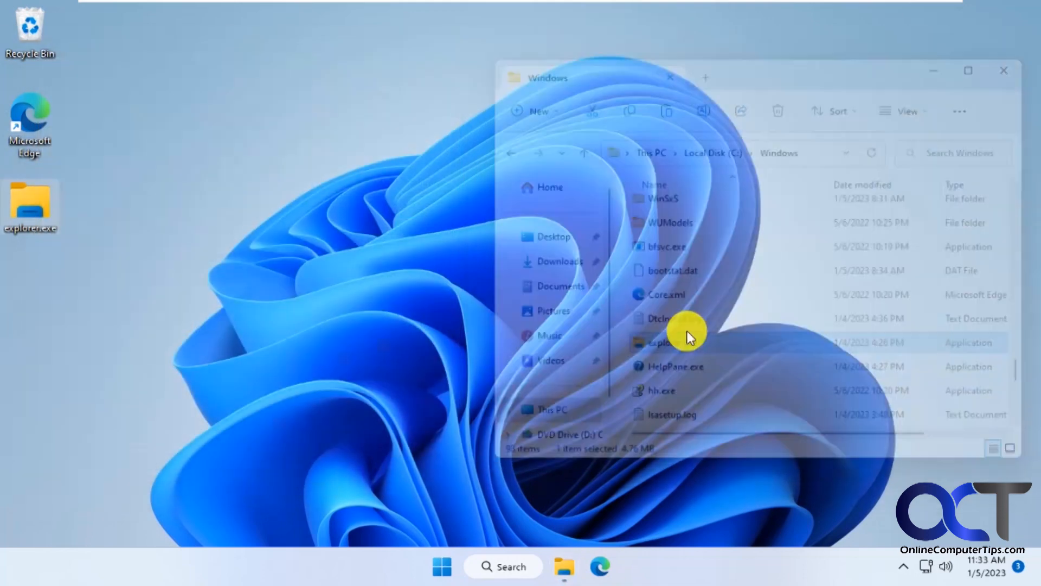
Restart into advanced startup from Settings > System > Recovery.
left_click(441, 566)
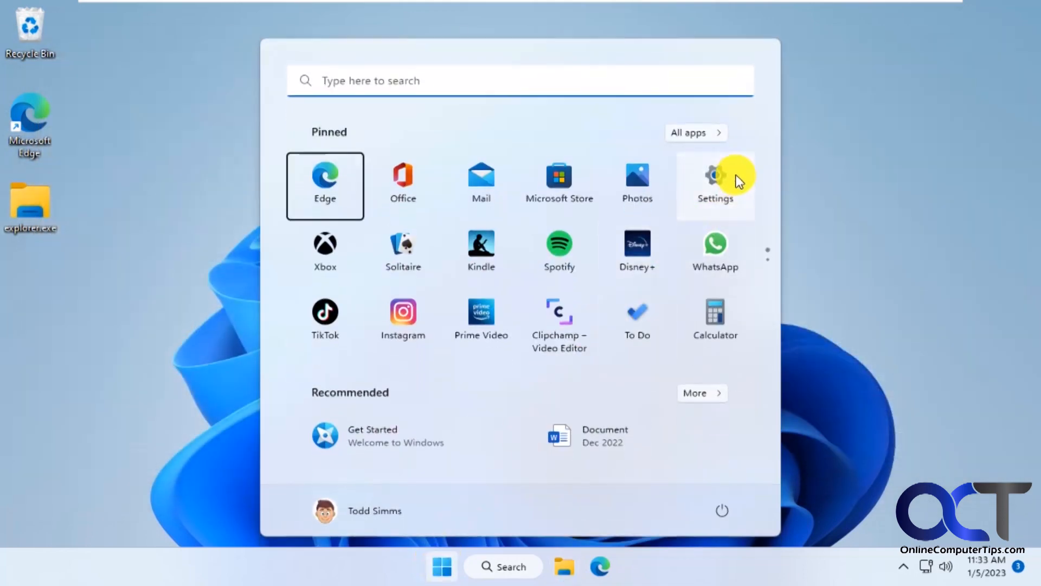
left_click(715, 183)
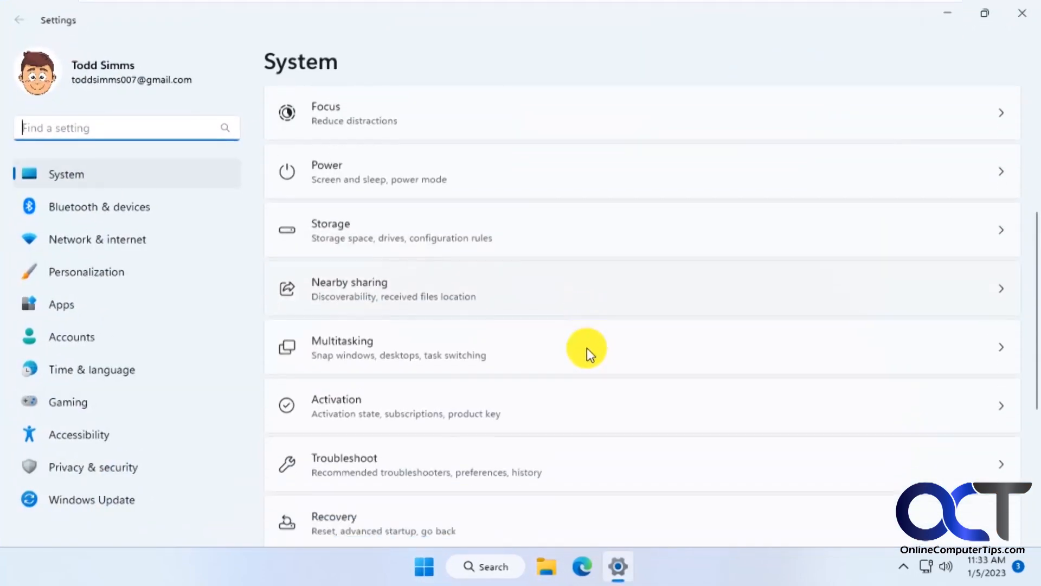
scroll("down", 3)
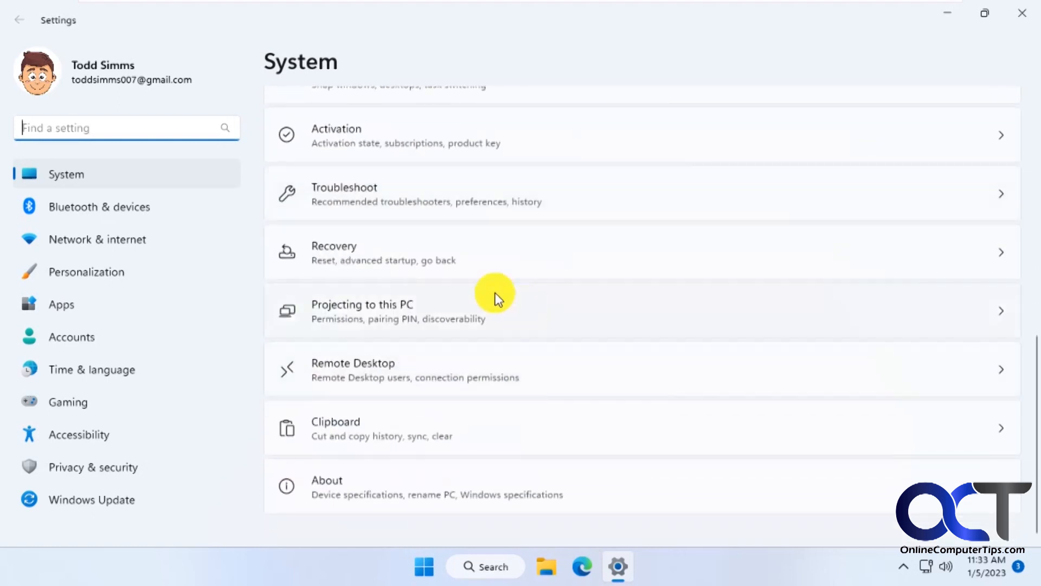
left_click(334, 253)
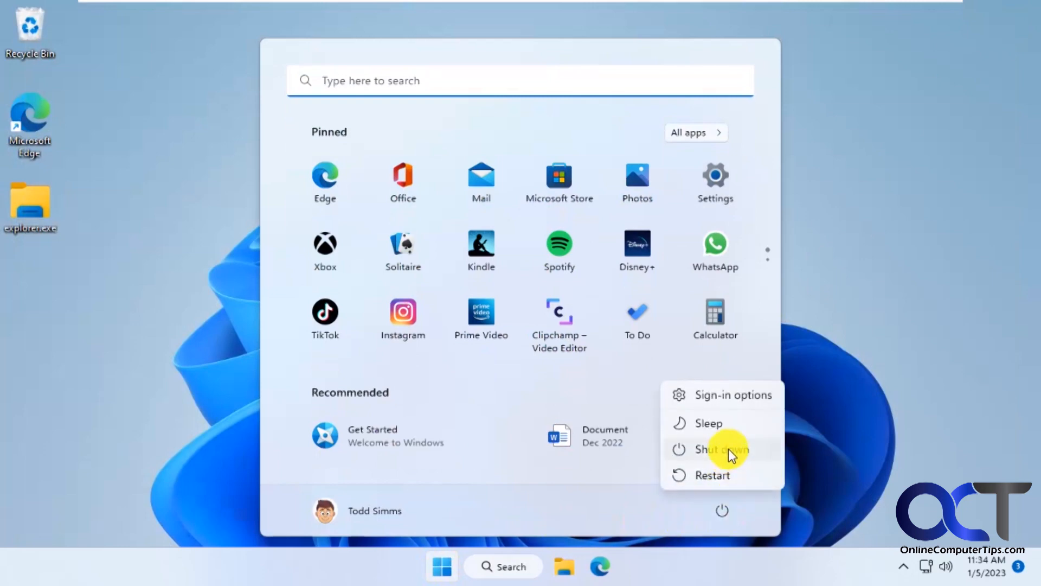
left_click(721, 449)
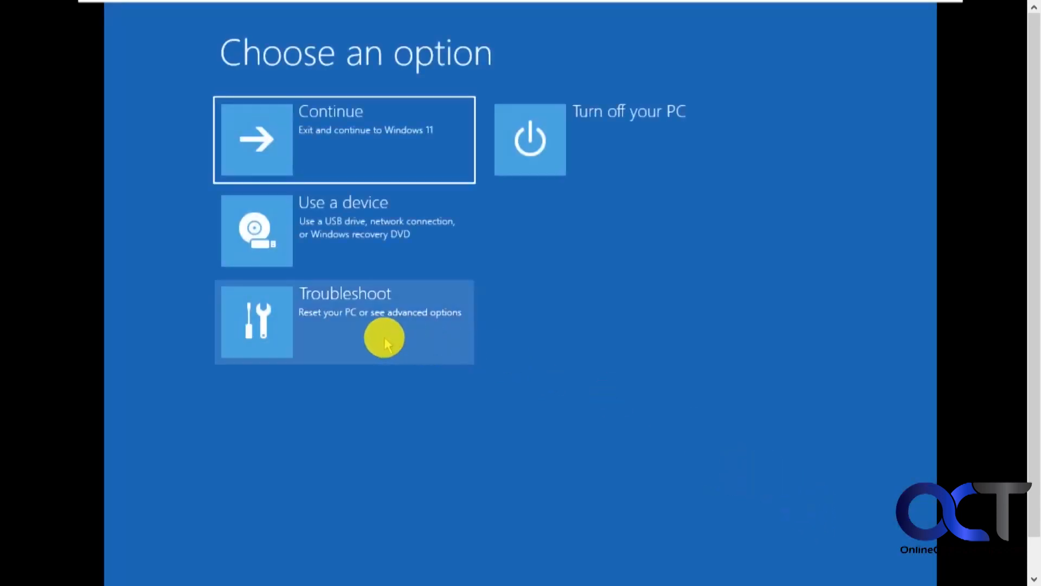
mouse_move(468, 286)
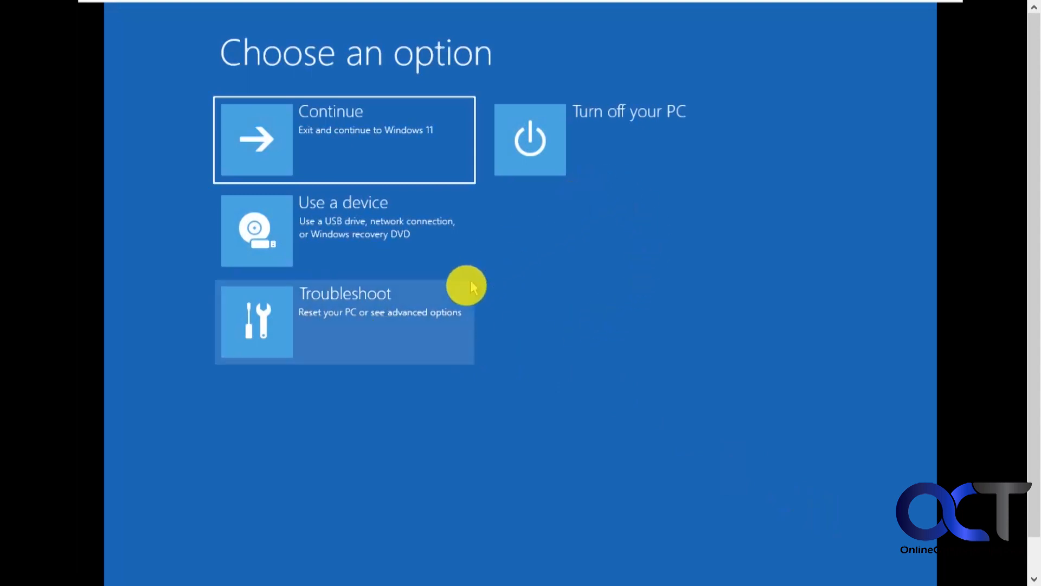
mouse_move(591, 325)
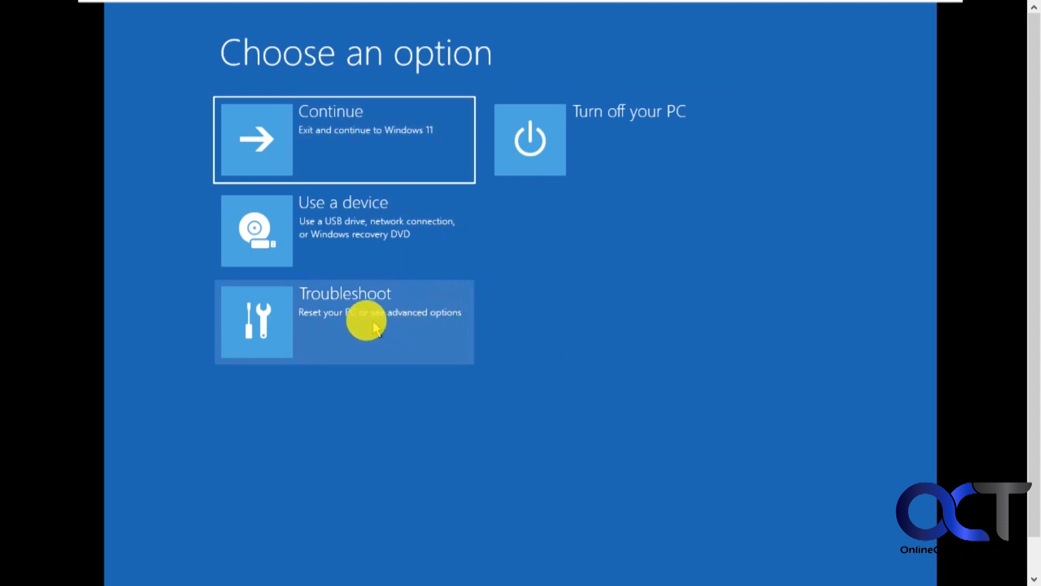
Launch Command Prompt through Troubleshoot > Advanced options.
left_click(344, 322)
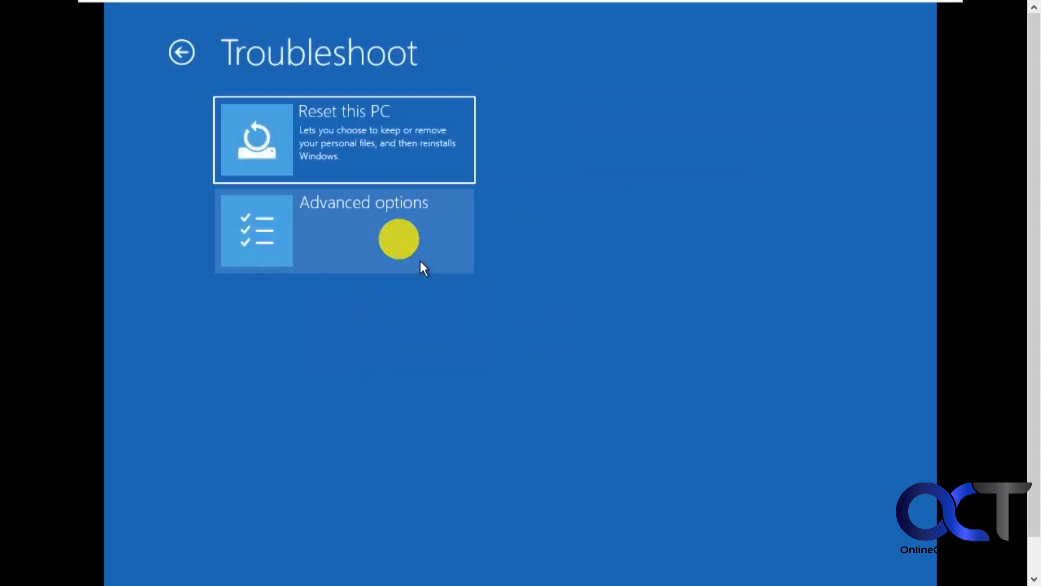
left_click(344, 231)
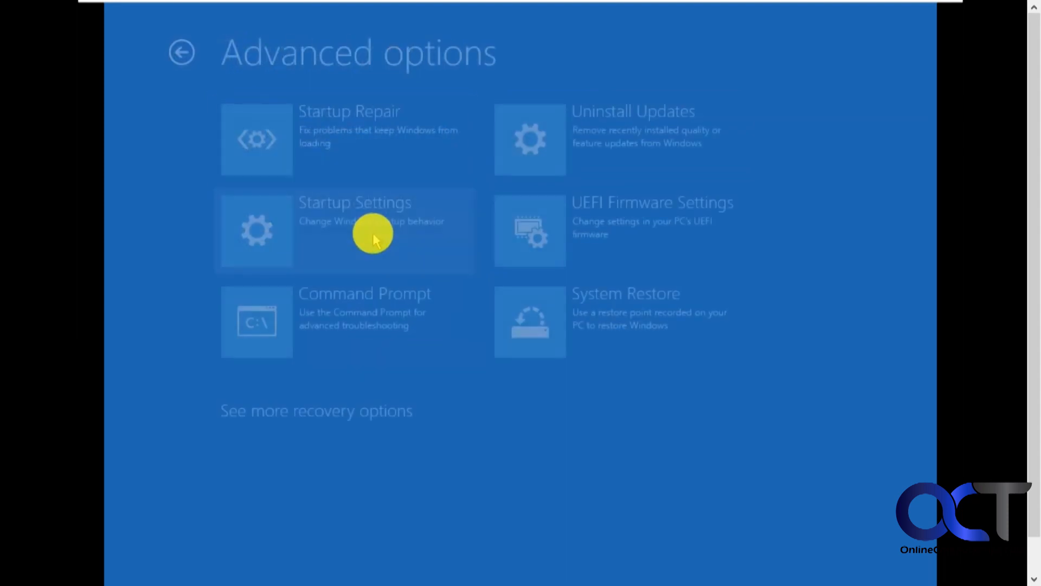
left_click(354, 230)
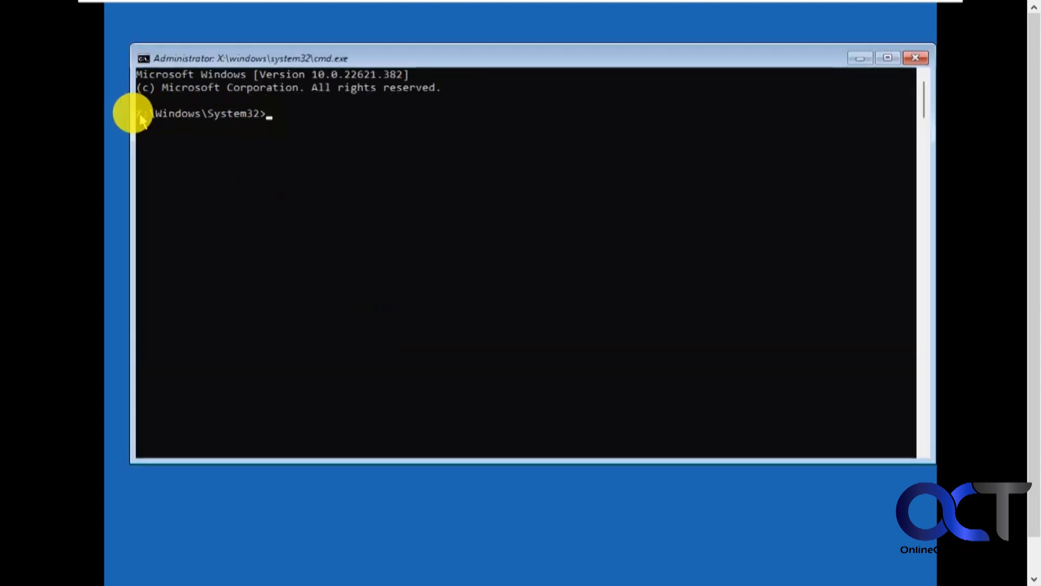
mouse_move(272, 113)
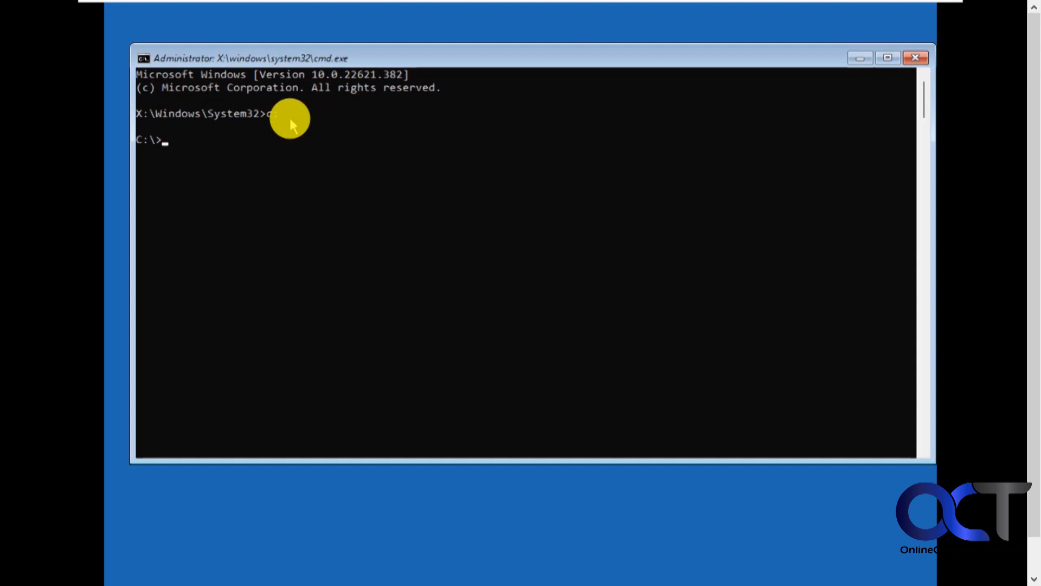
Copy C:\explorer\explorer.exe over C:\Windows\explorer.exe, confirm with y, and exit.
type("dis")
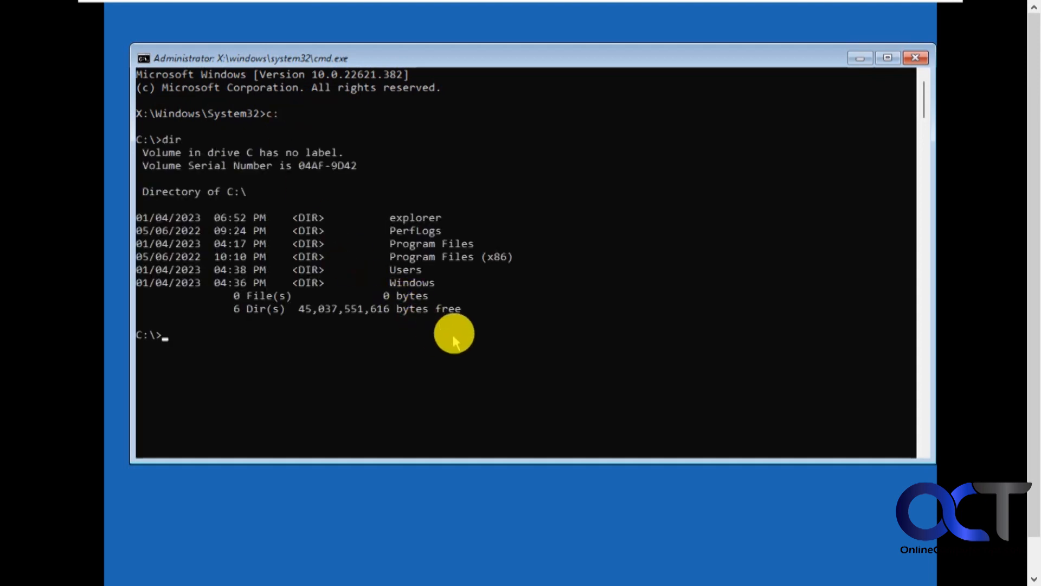
mouse_move(405, 219)
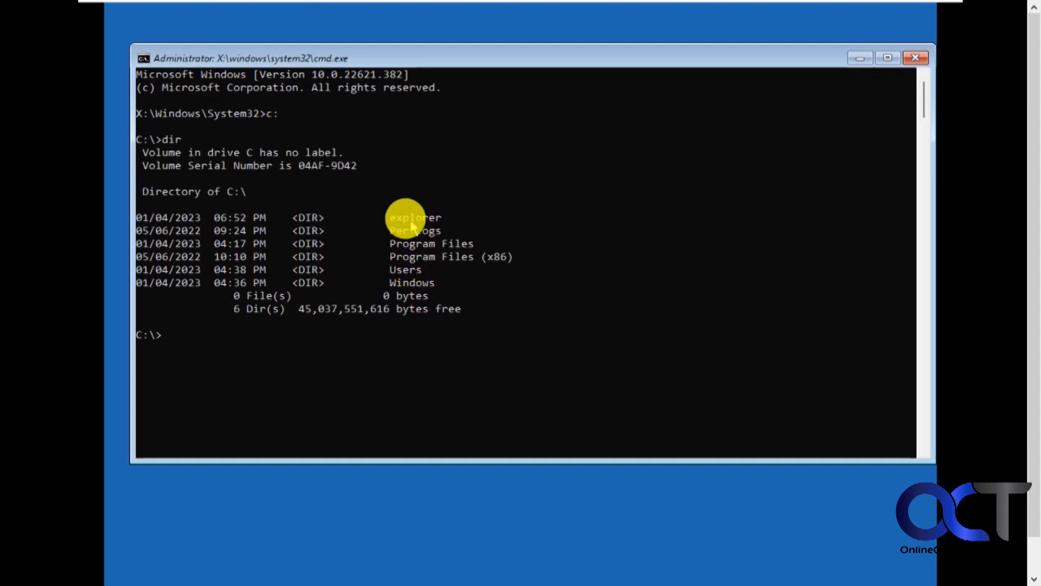
mouse_move(442, 300)
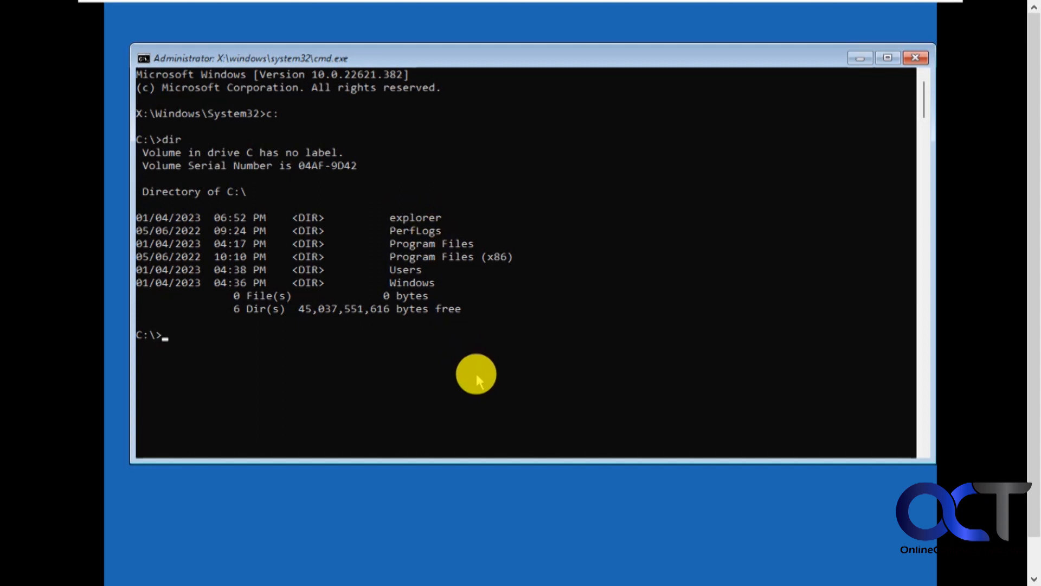
type("cd explorer")
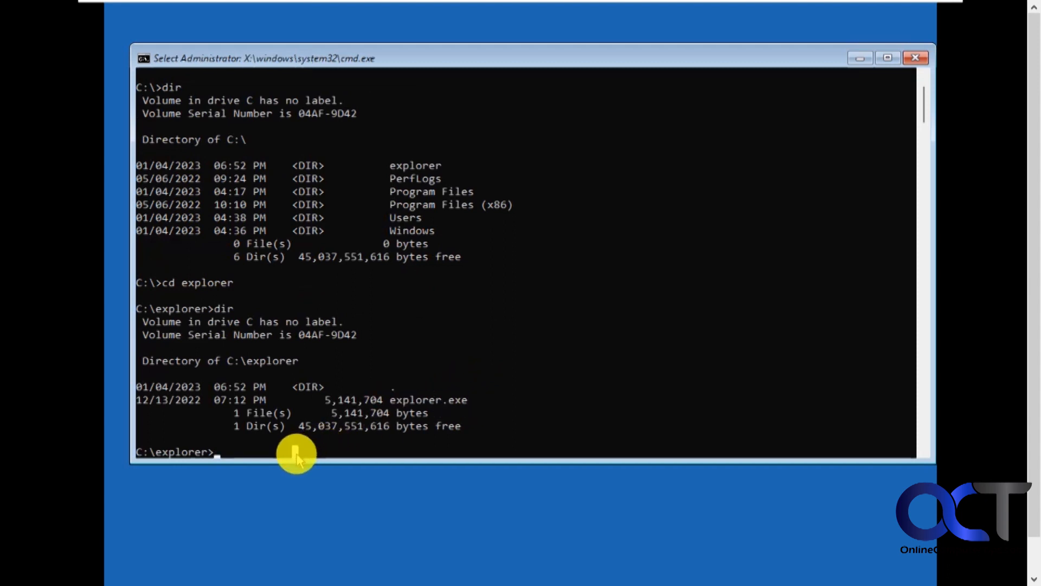
type("copy e")
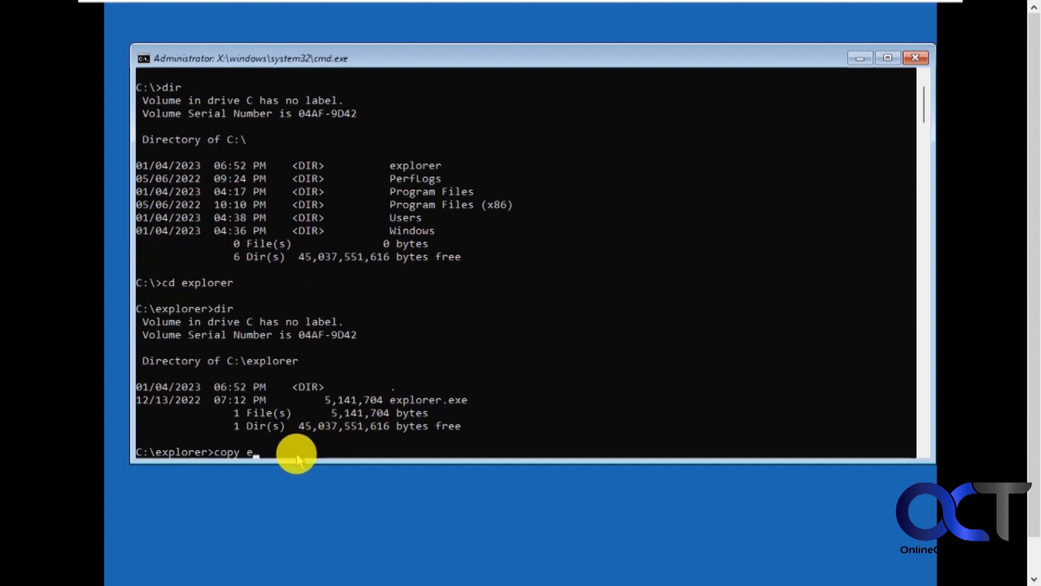
type("xplorer")
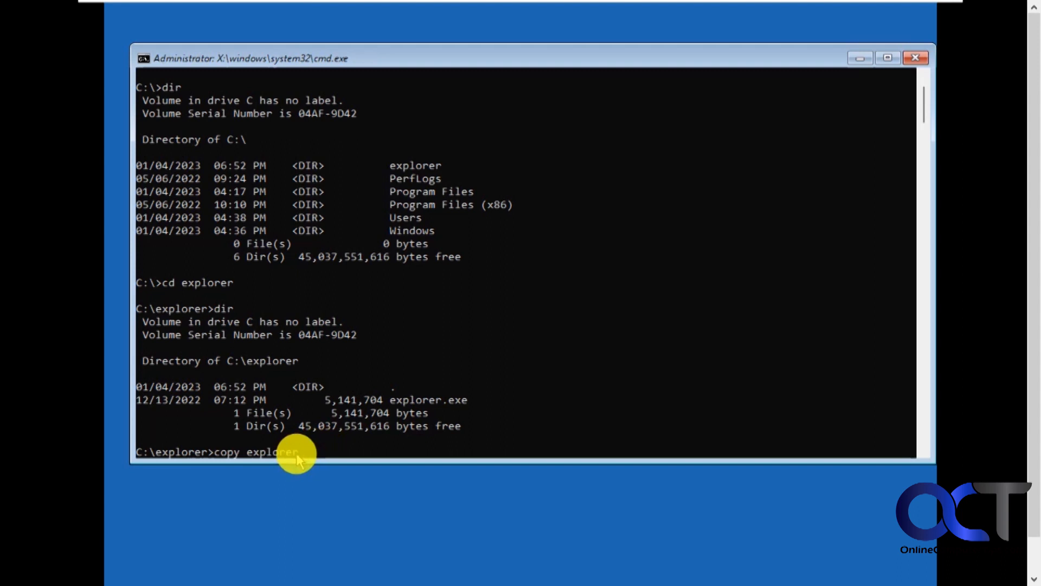
type(".exe")
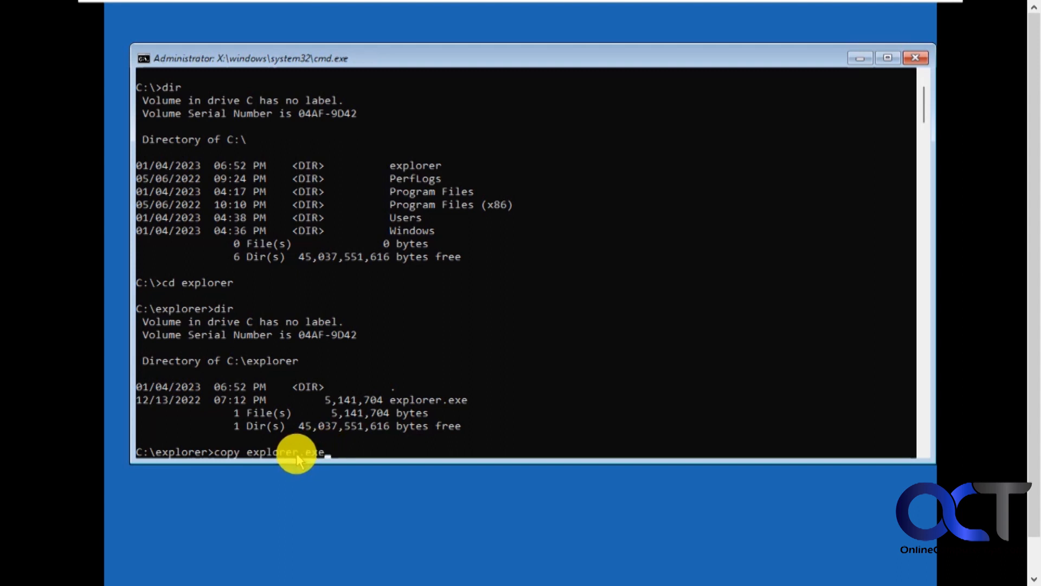
type("c")
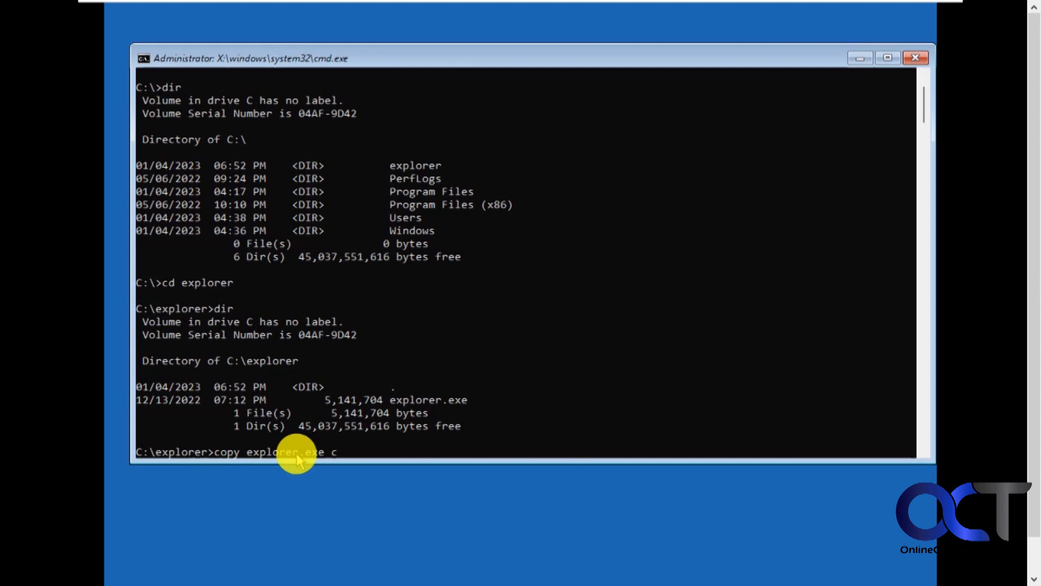
type(":\\windo")
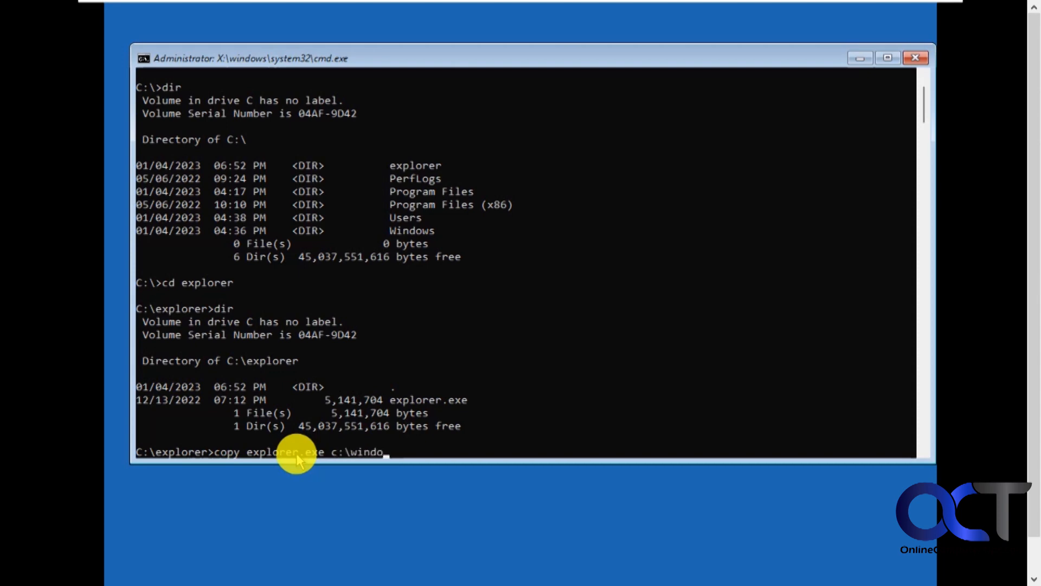
type("ws")
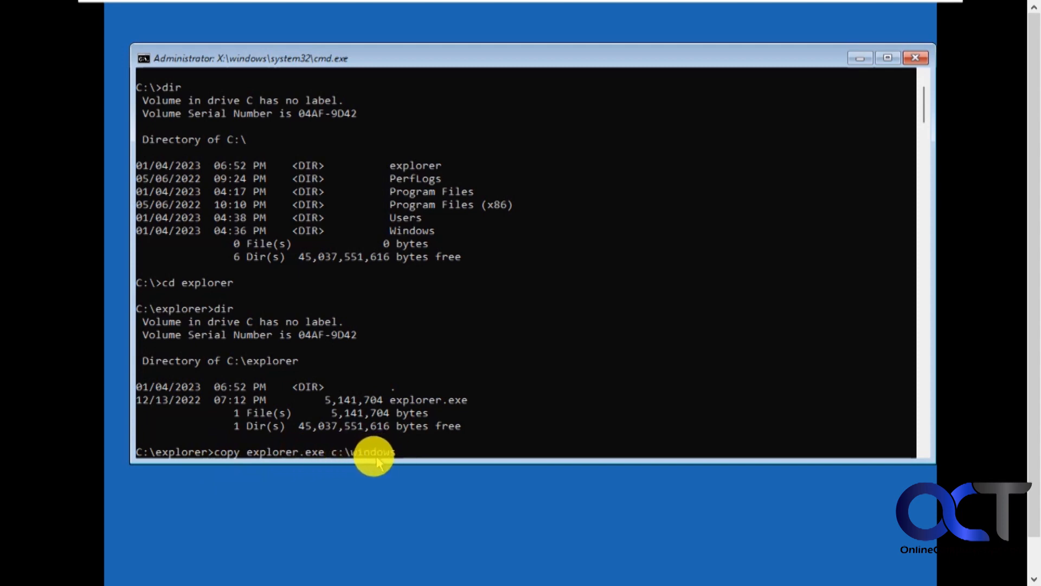
mouse_move(415, 453)
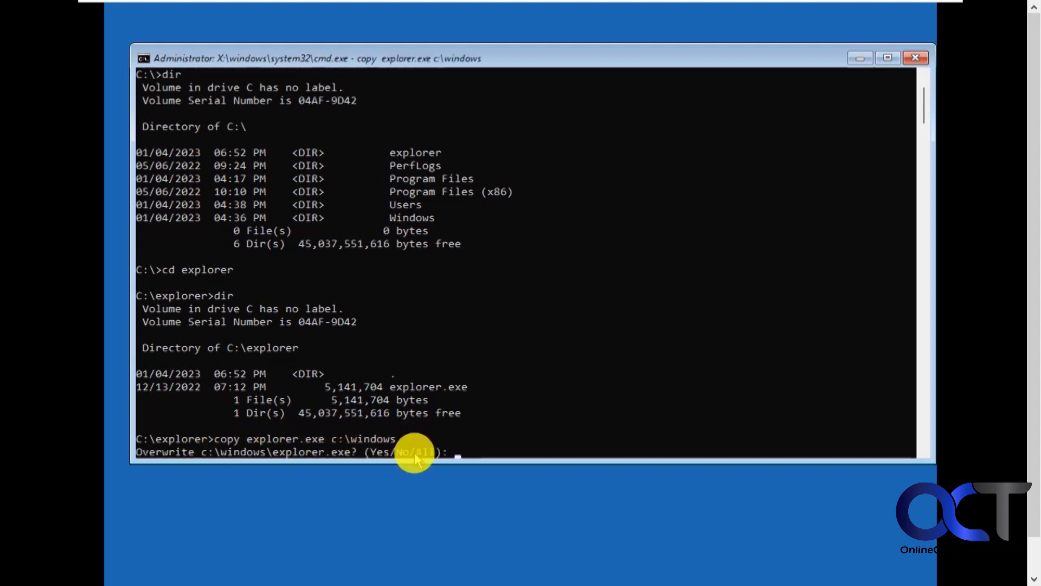
type("y")
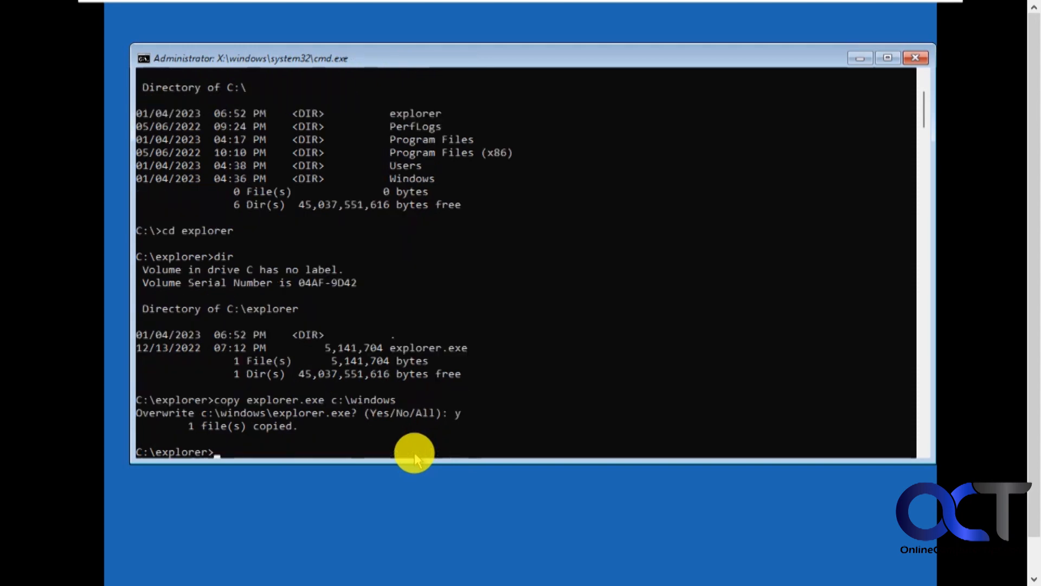
type("exi")
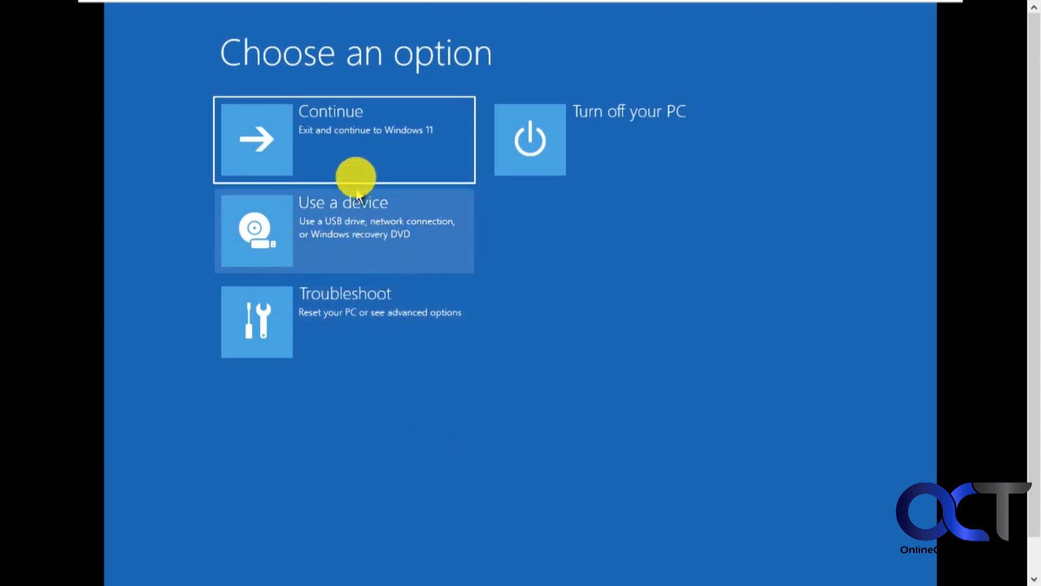
Exit recovery and continue booting into the Windows 11 desktop.
left_click(343, 139)
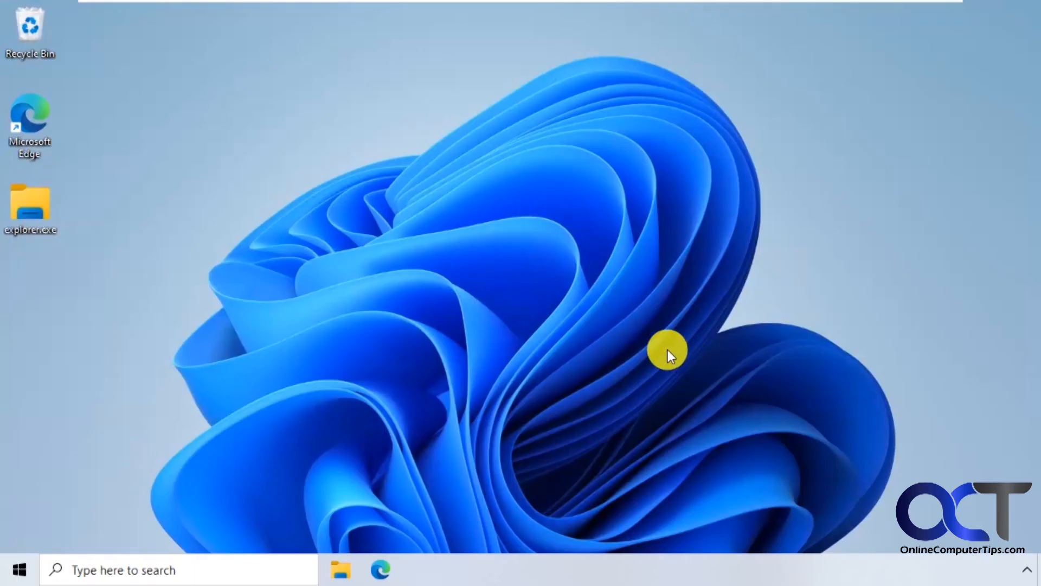
right_click(480, 570)
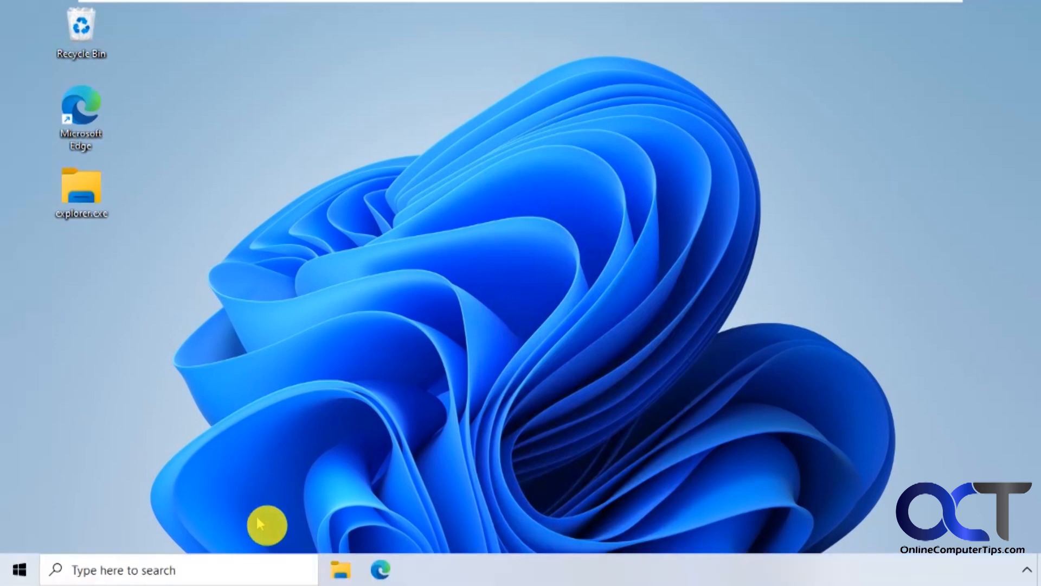
left_click(20, 570)
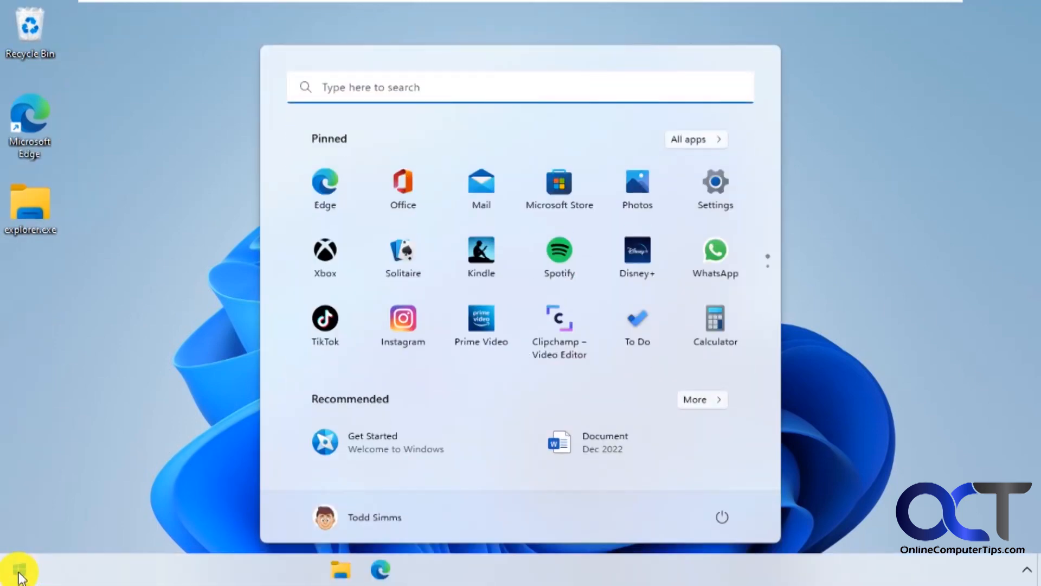
mouse_move(403, 178)
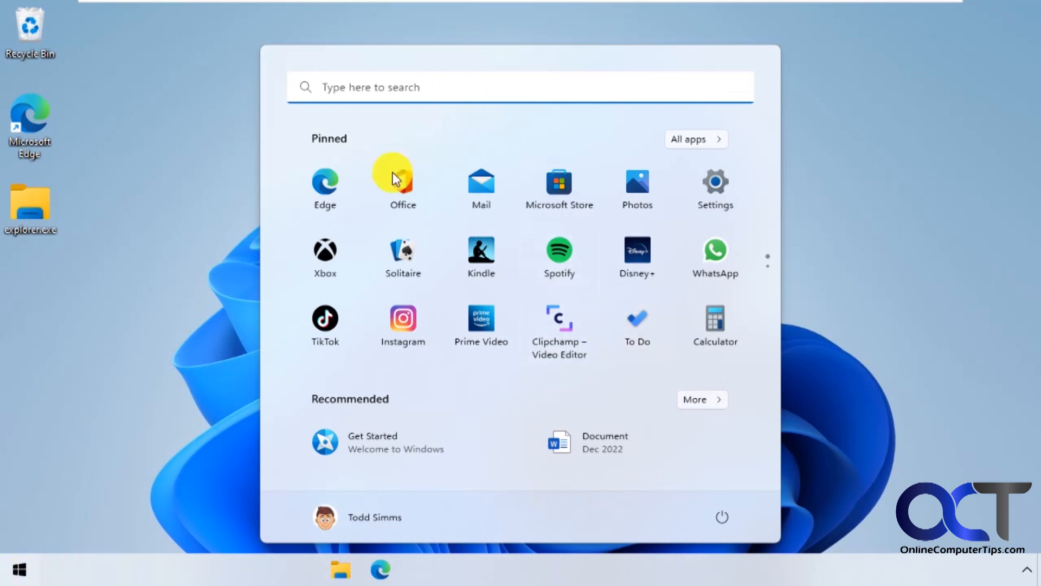
mouse_move(468, 571)
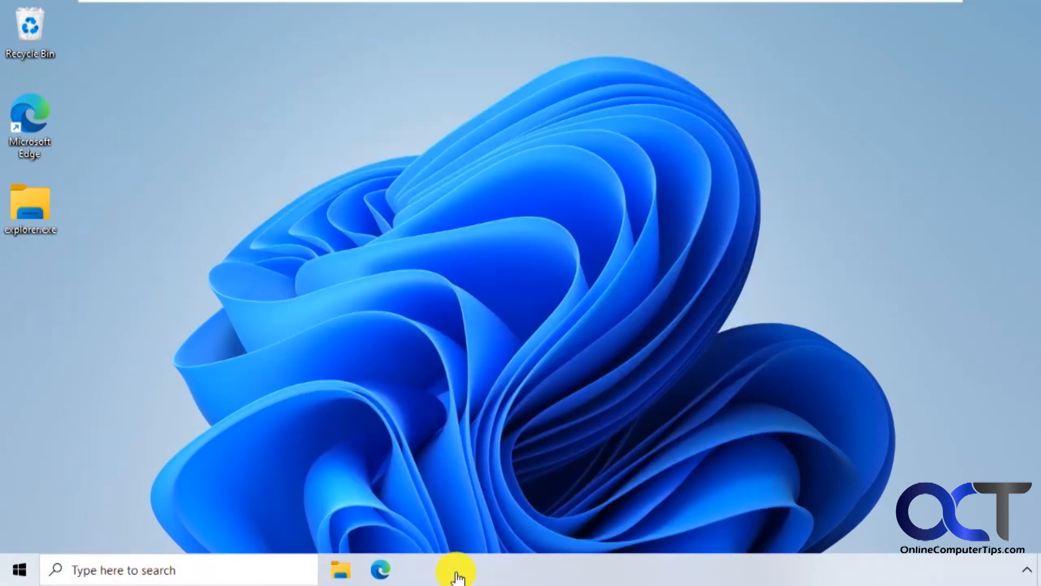
mouse_move(482, 575)
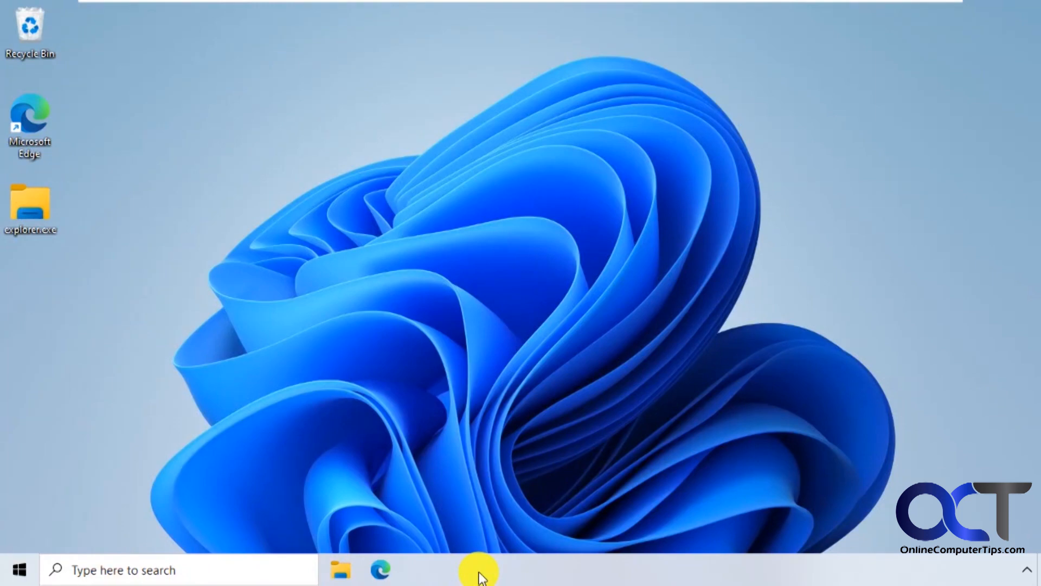
Set taskbar search to the compact Show search icon option.
right_click(479, 570)
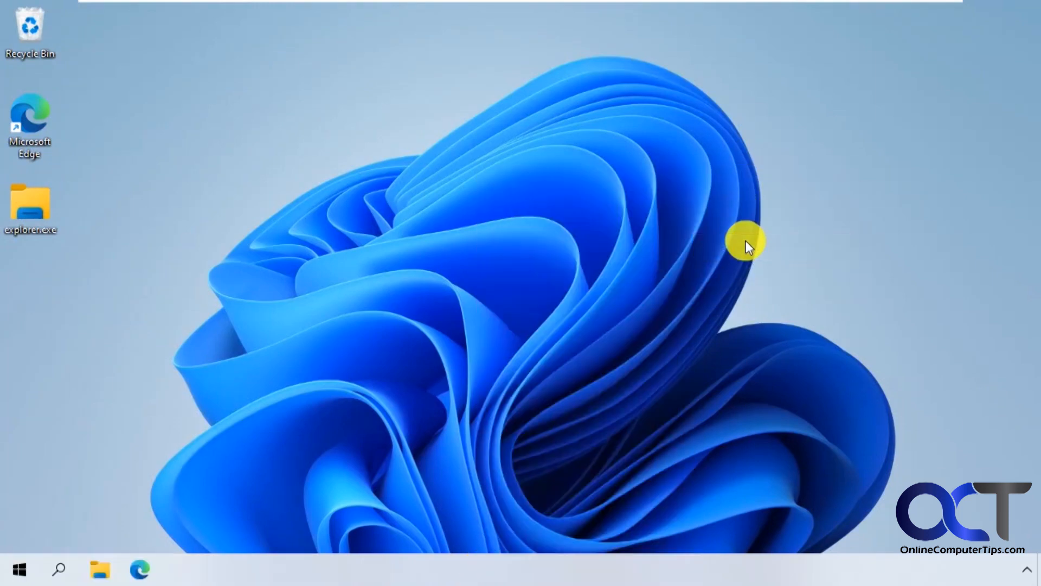
right_click(423, 569)
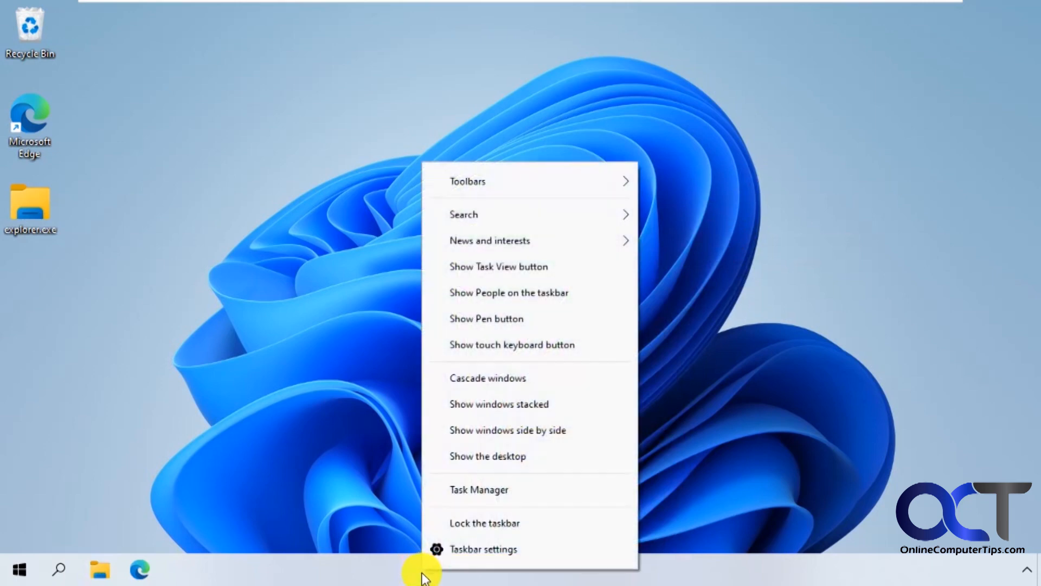
mouse_move(467, 181)
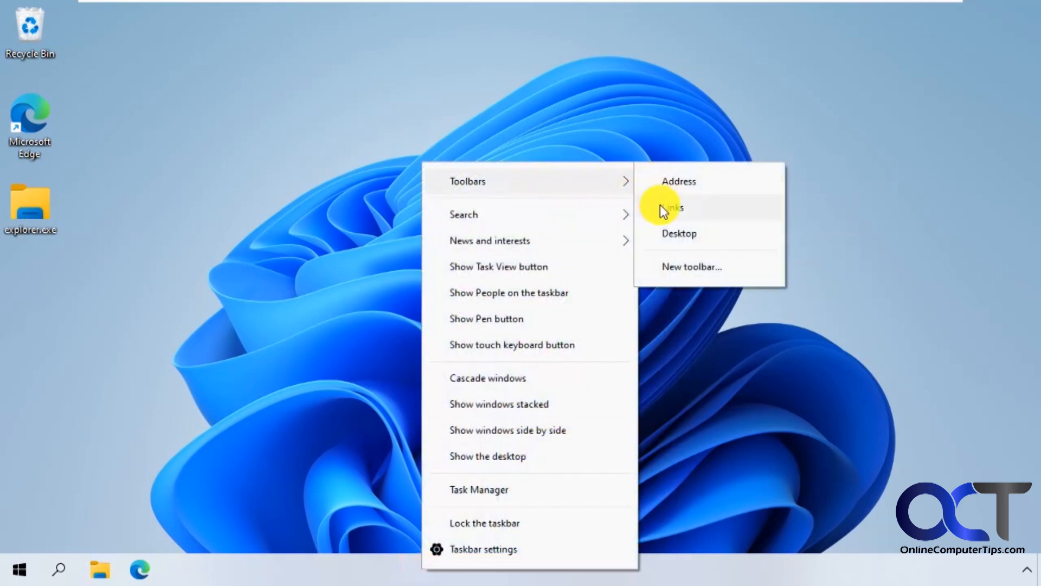
mouse_move(508, 456)
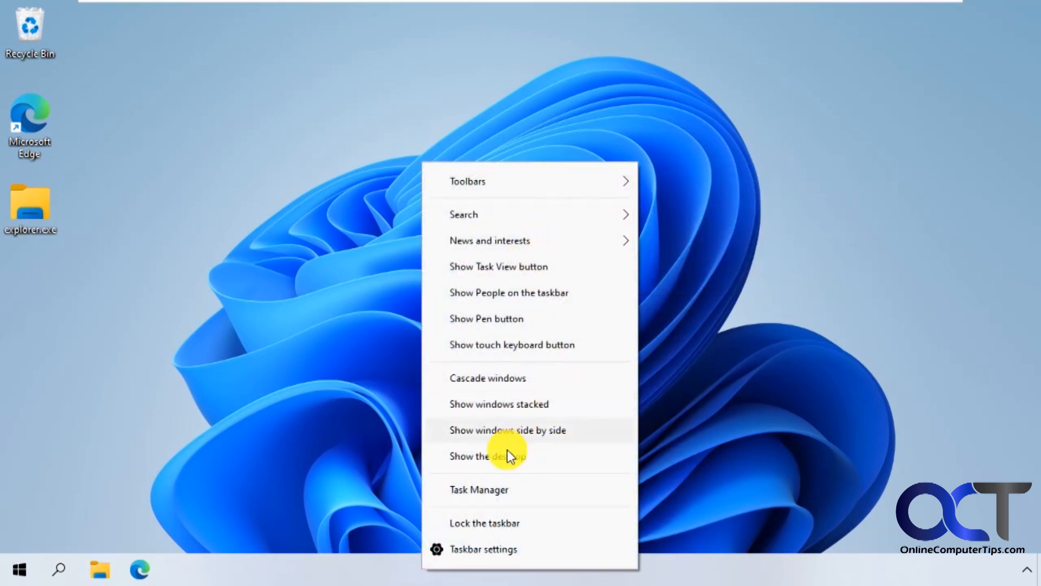
mouse_move(525, 214)
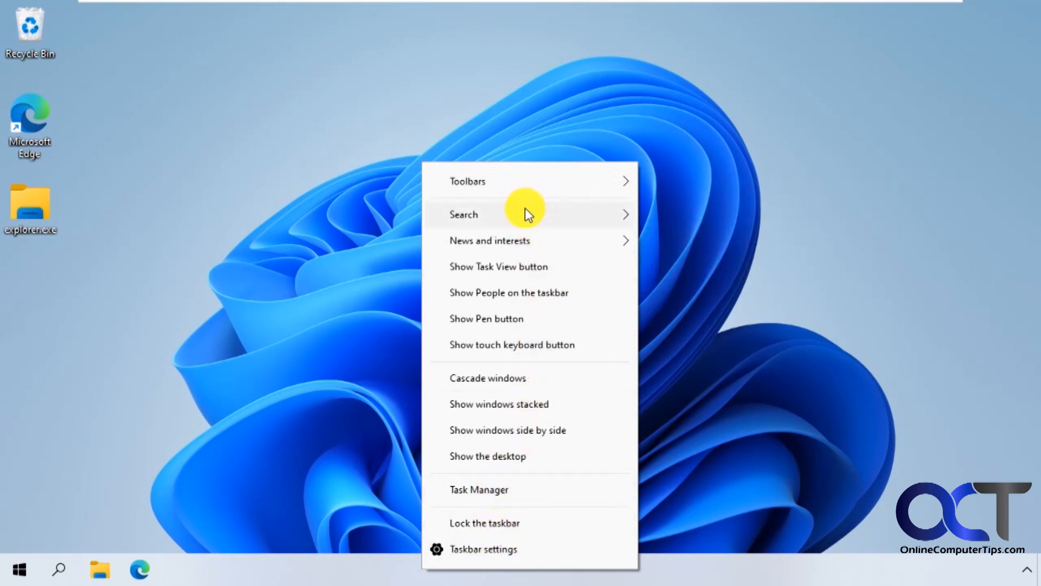
left_click(464, 214)
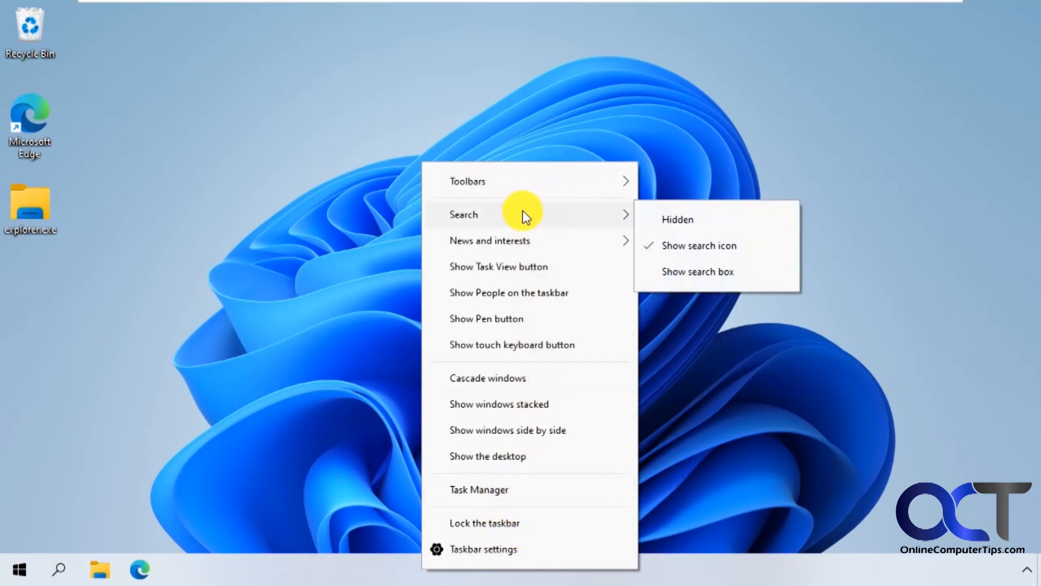
left_click(757, 570)
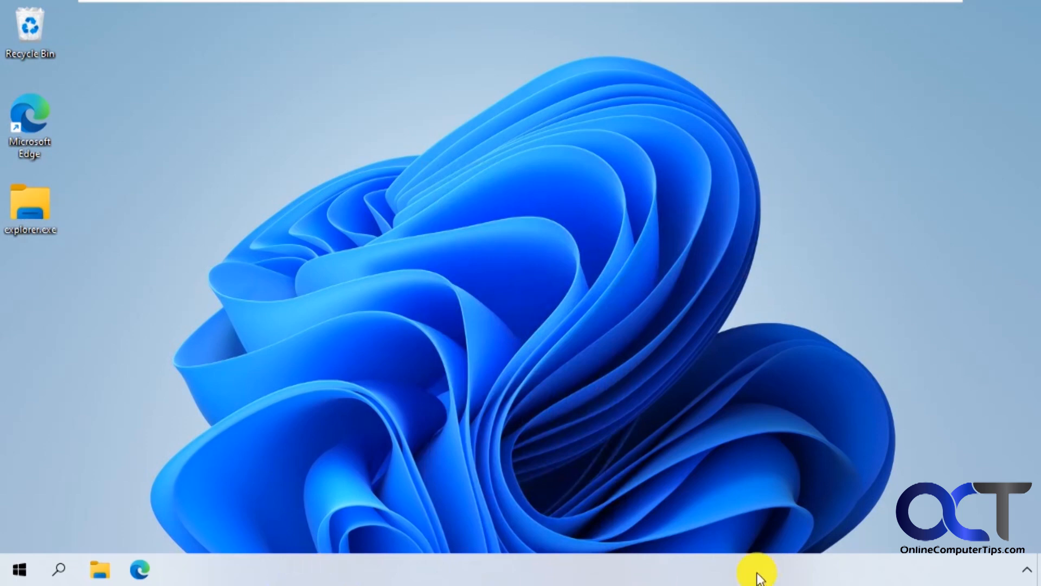
mouse_move(1009, 577)
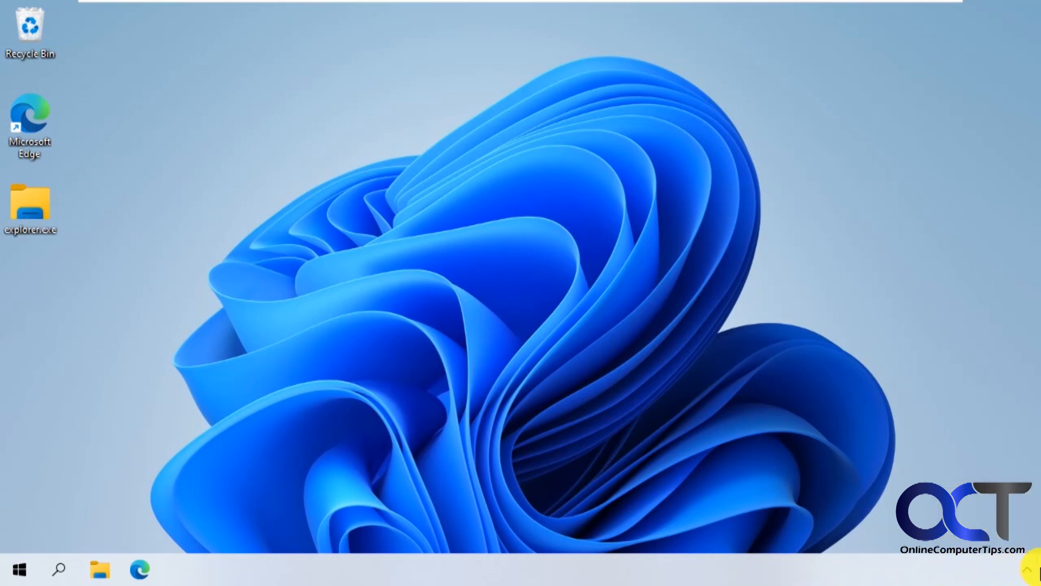
mouse_move(805, 574)
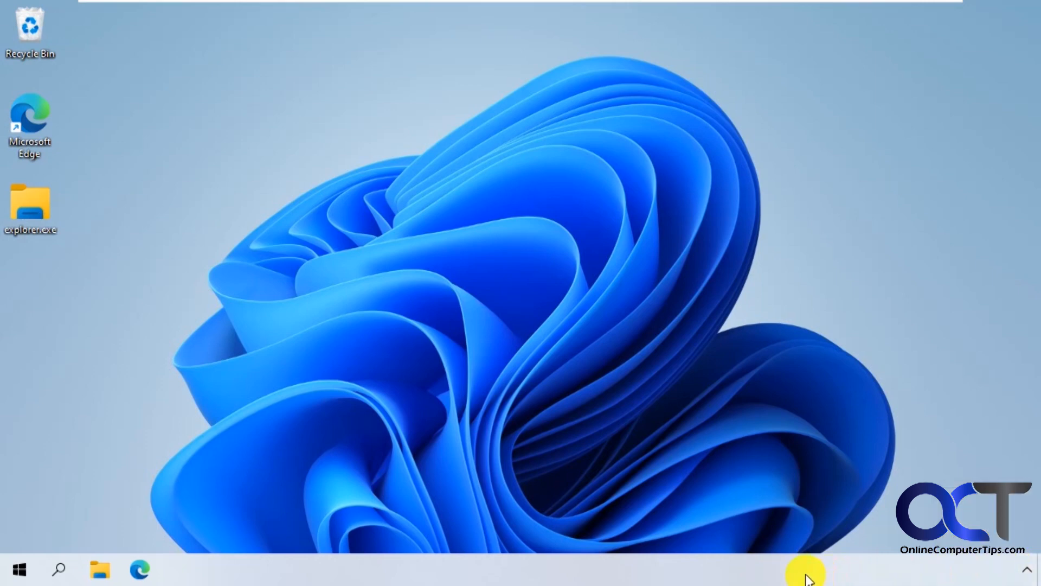
mouse_move(664, 408)
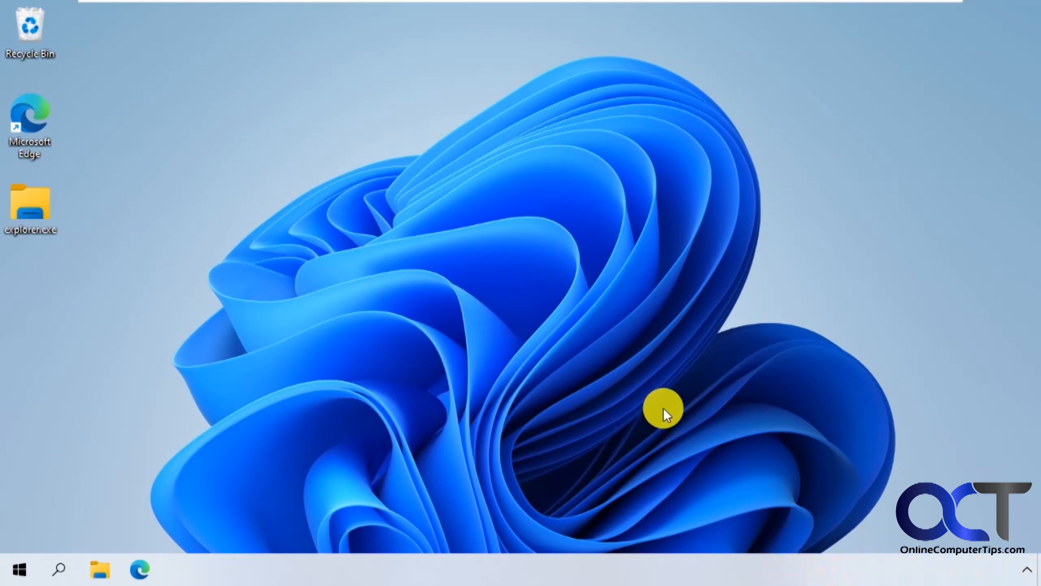
mouse_move(628, 378)
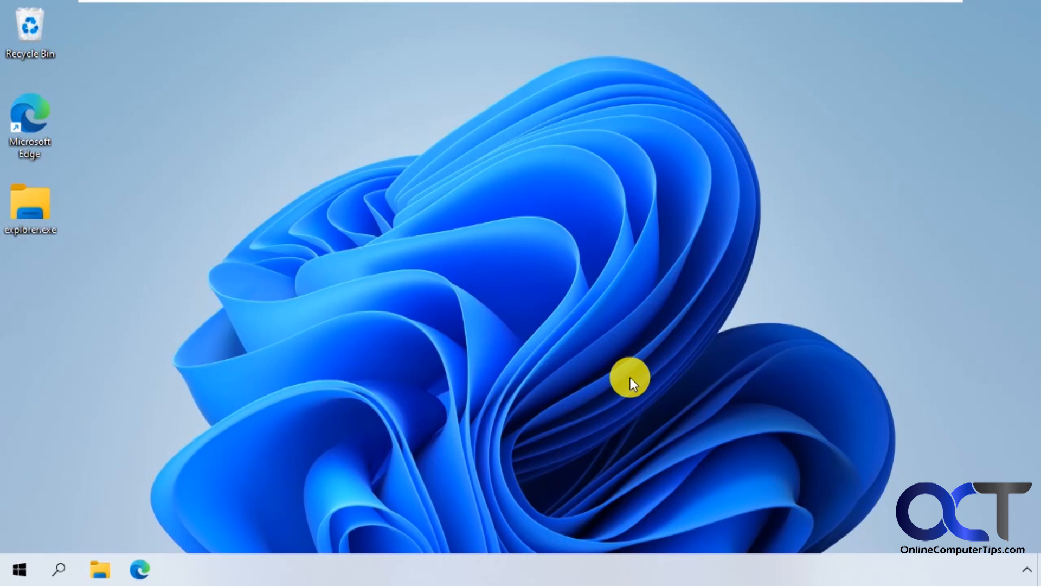
mouse_move(567, 249)
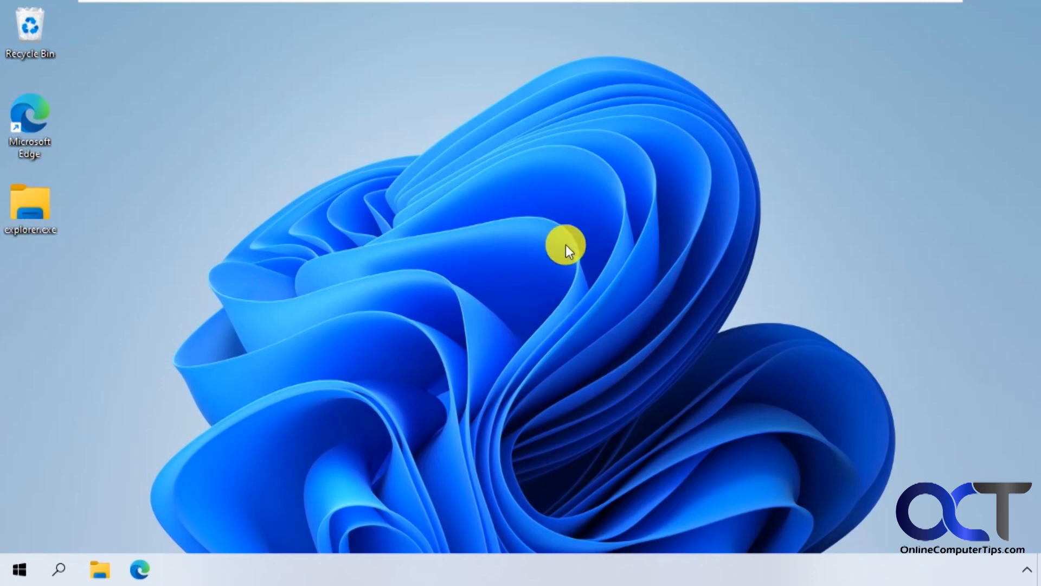
mouse_move(113, 246)
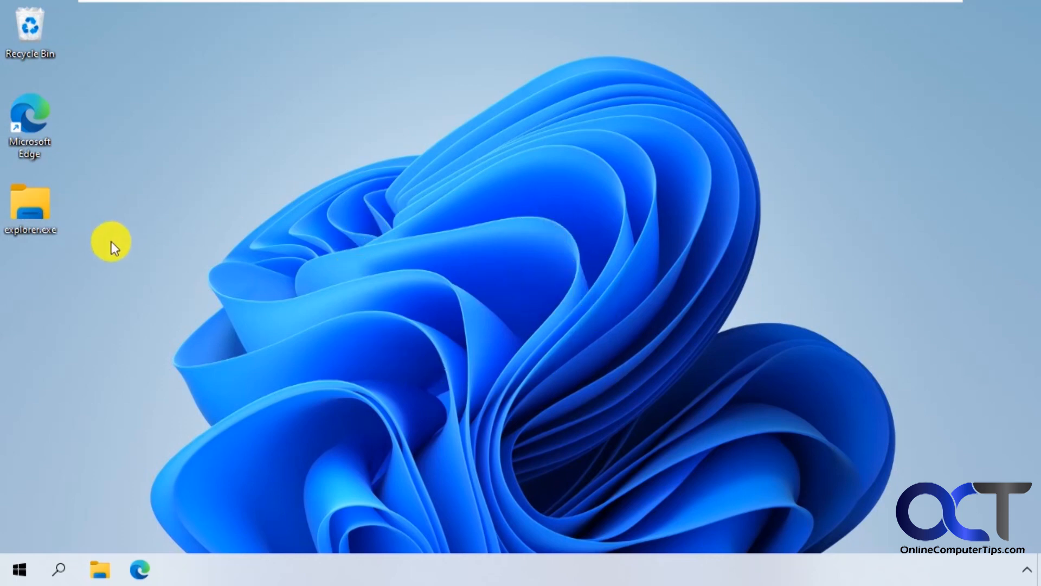
mouse_move(481, 272)
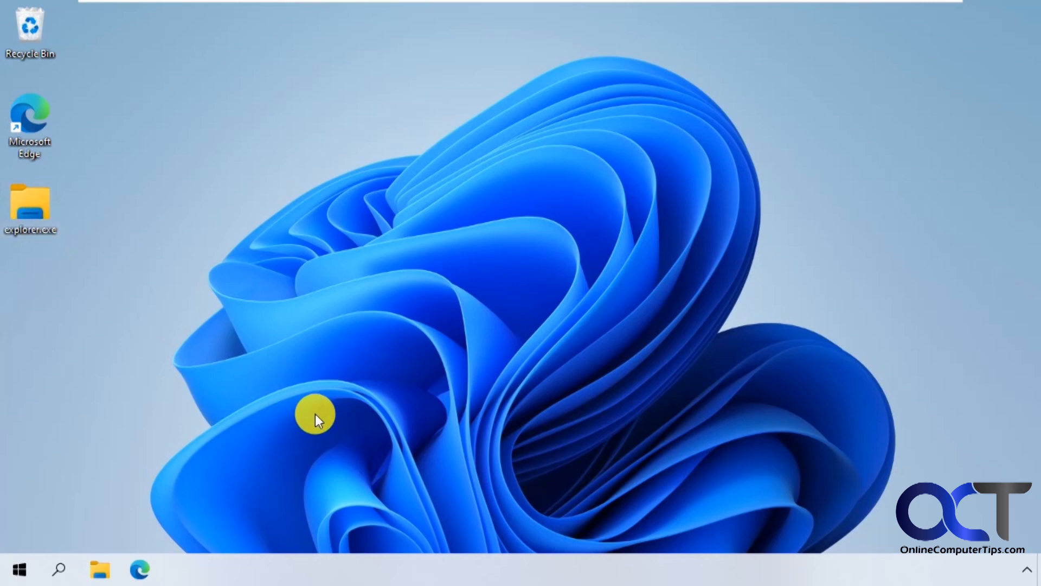
mouse_move(225, 442)
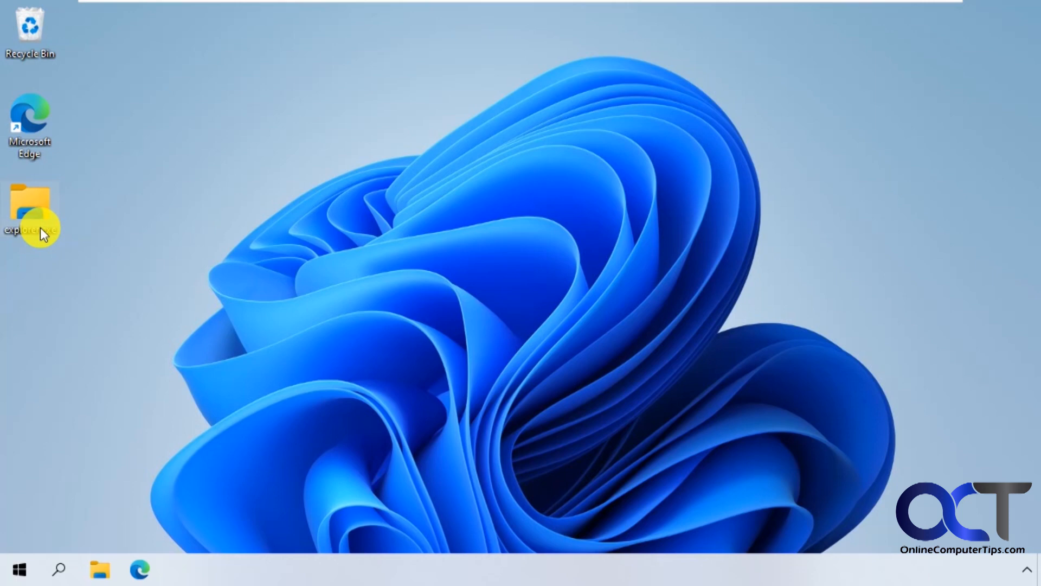
mouse_move(444, 354)
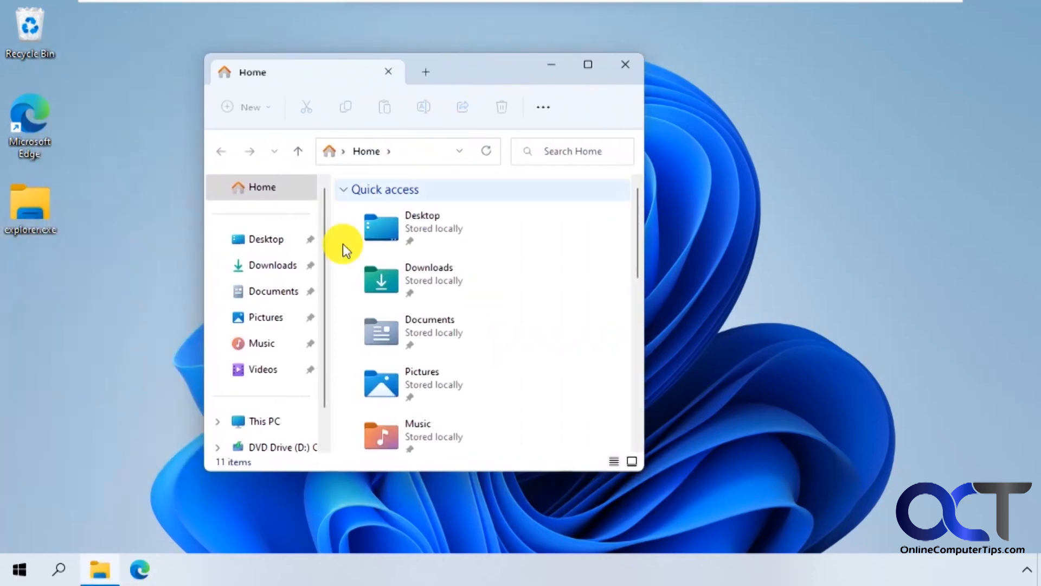
Create a folder named w11explorer at the root of drive C.
left_click(264, 421)
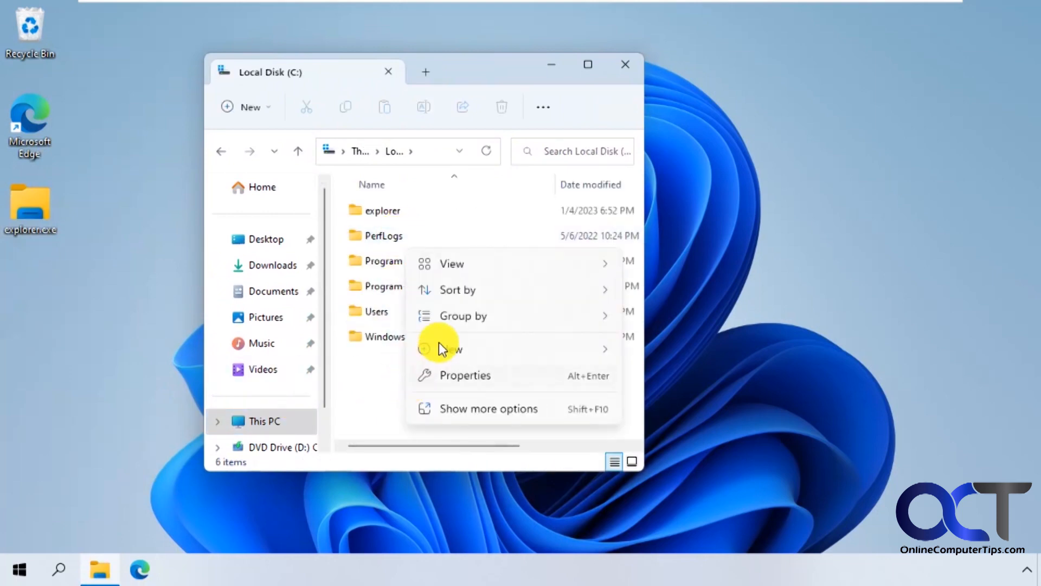
left_click(451, 349)
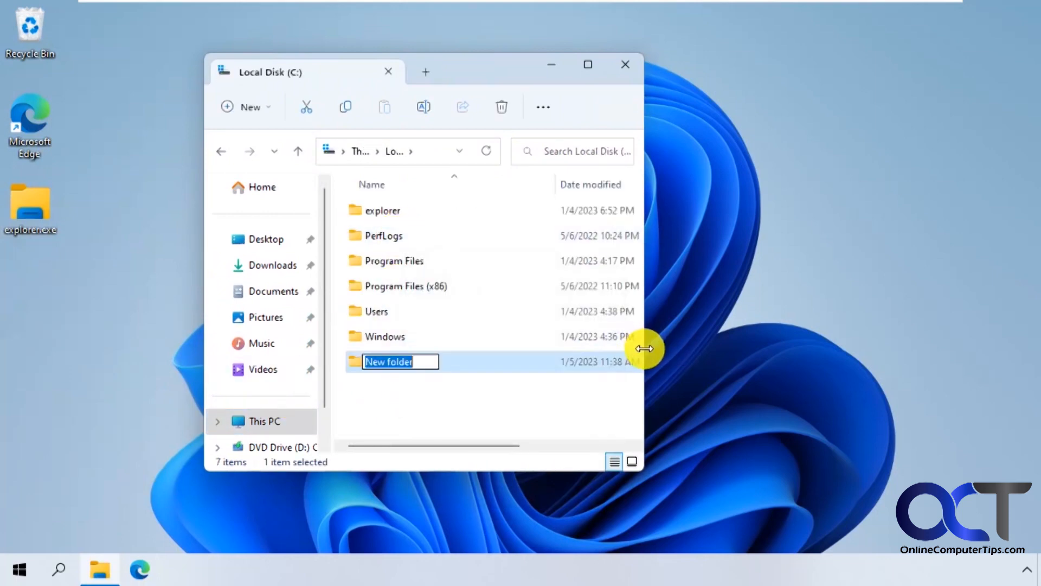
type("w11")
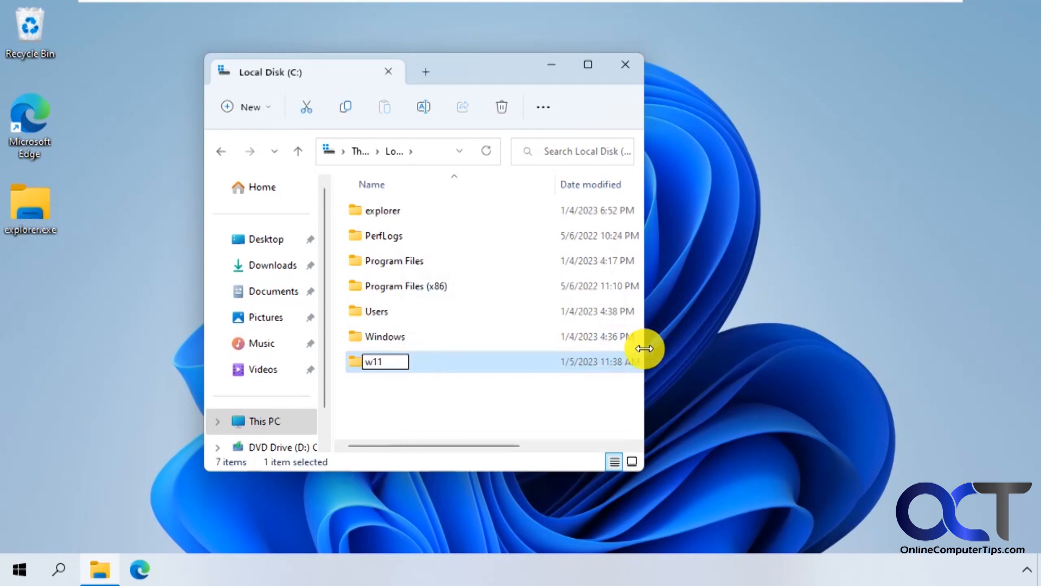
type("explorer")
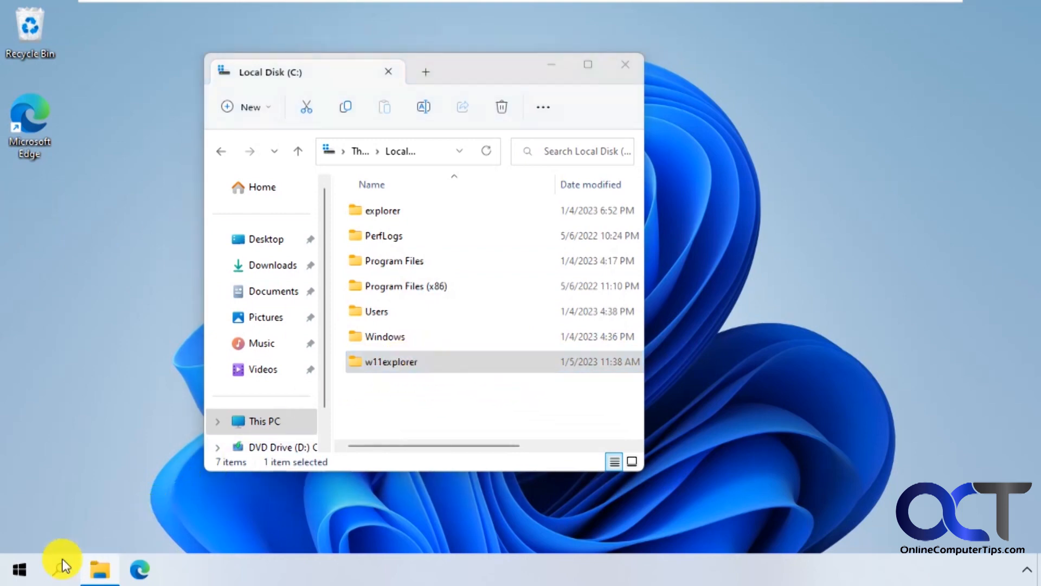
Restart into the recovery environment from the Start menu power options.
left_click(18, 569)
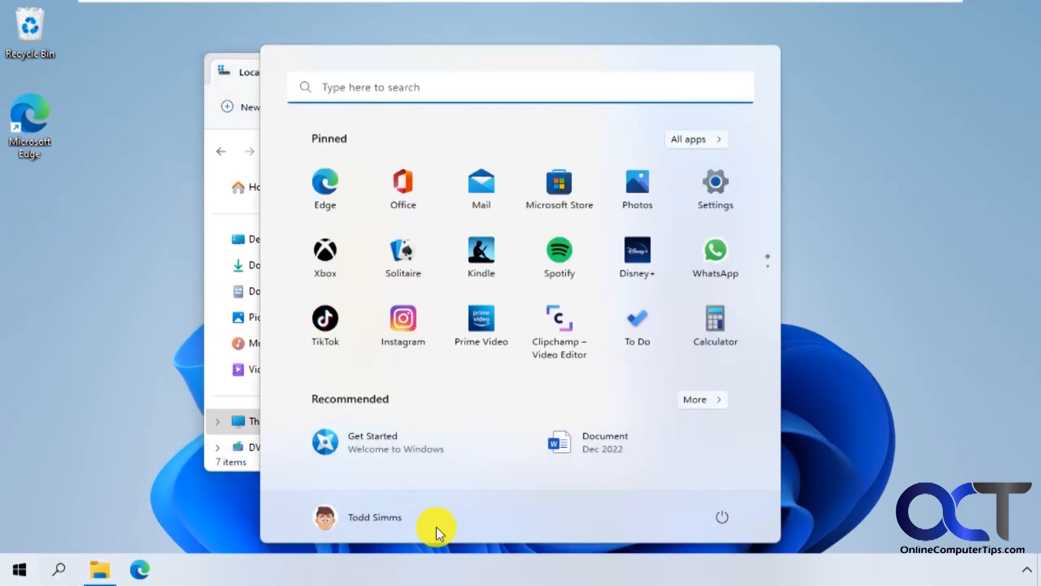
left_click(722, 517)
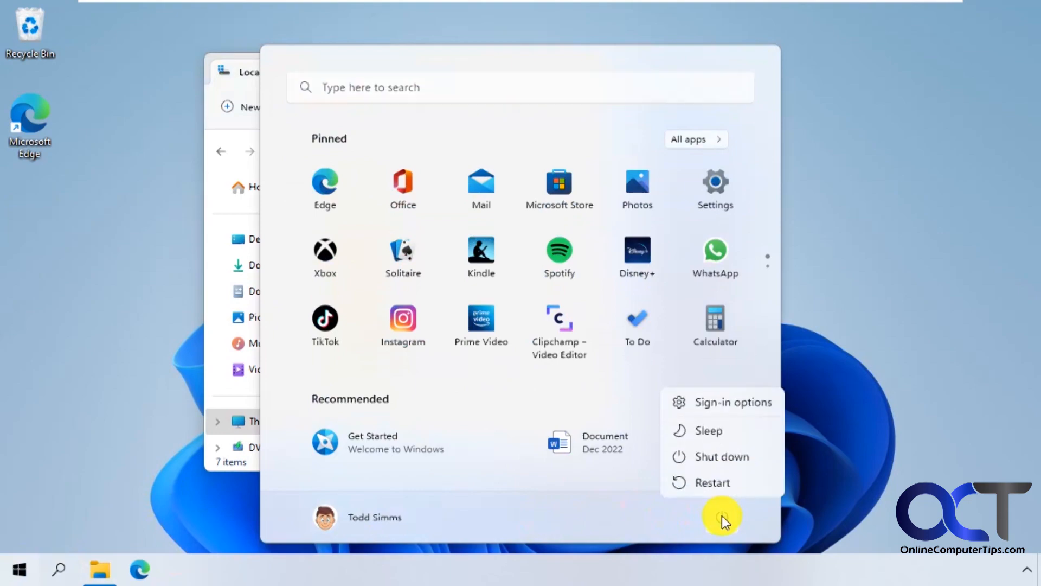
left_click(713, 483)
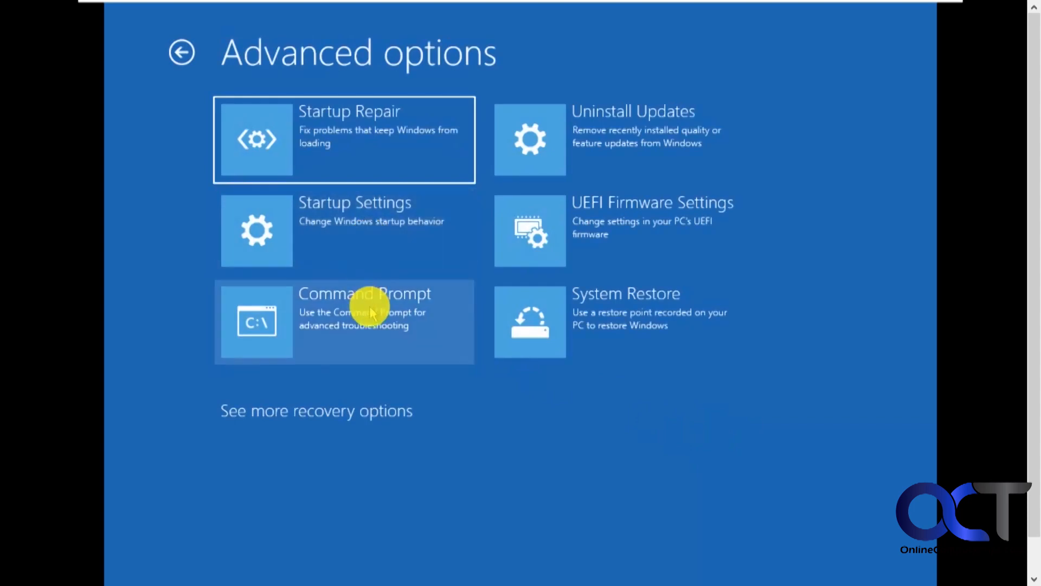
Copy explorer.exe from C:\w11explorer over C:\Windows\explorer.exe, confirming the overwrite.
left_click(343, 322)
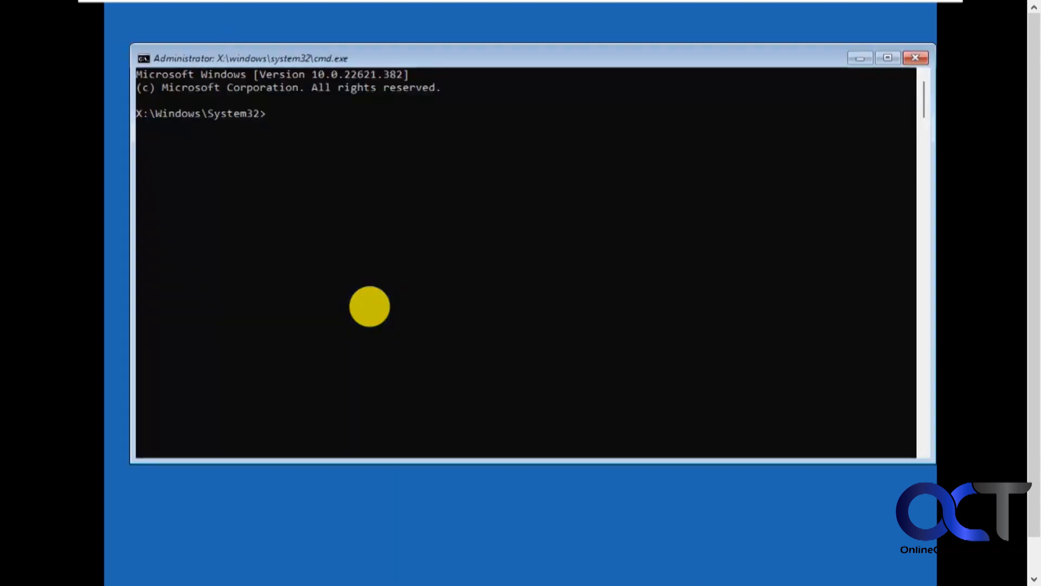
type("c:")
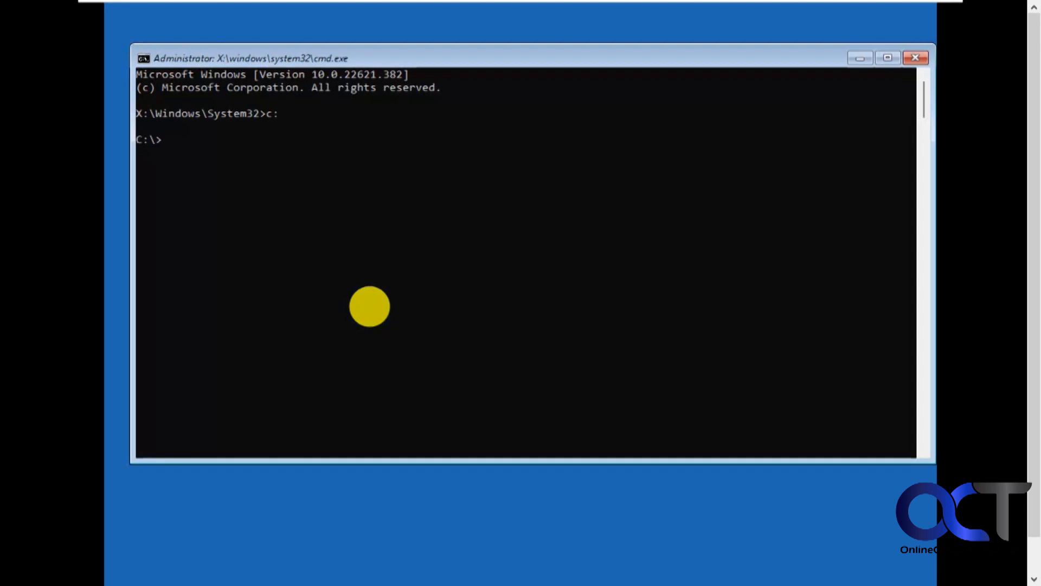
type("dir")
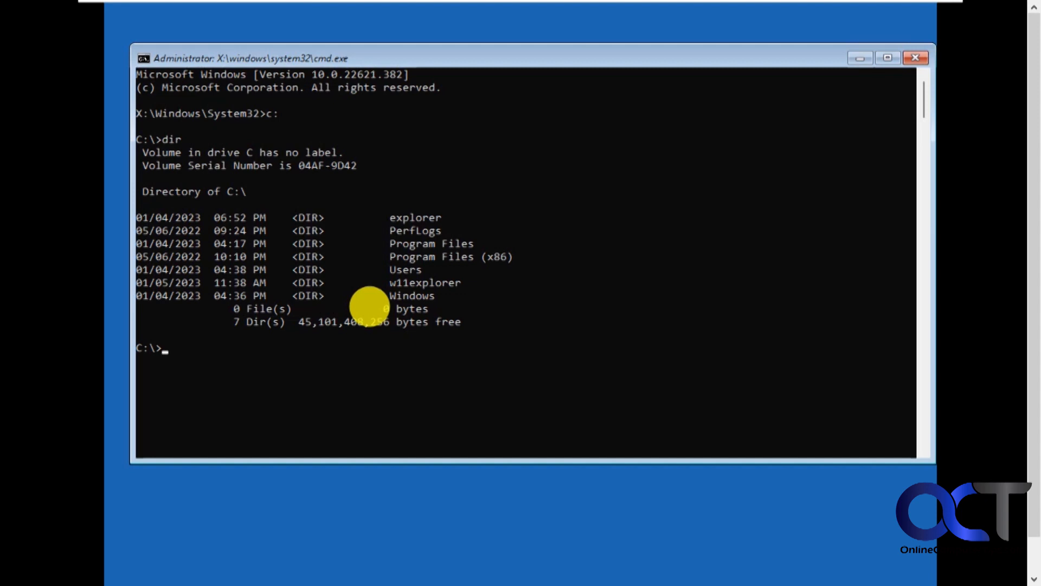
type("cd w")
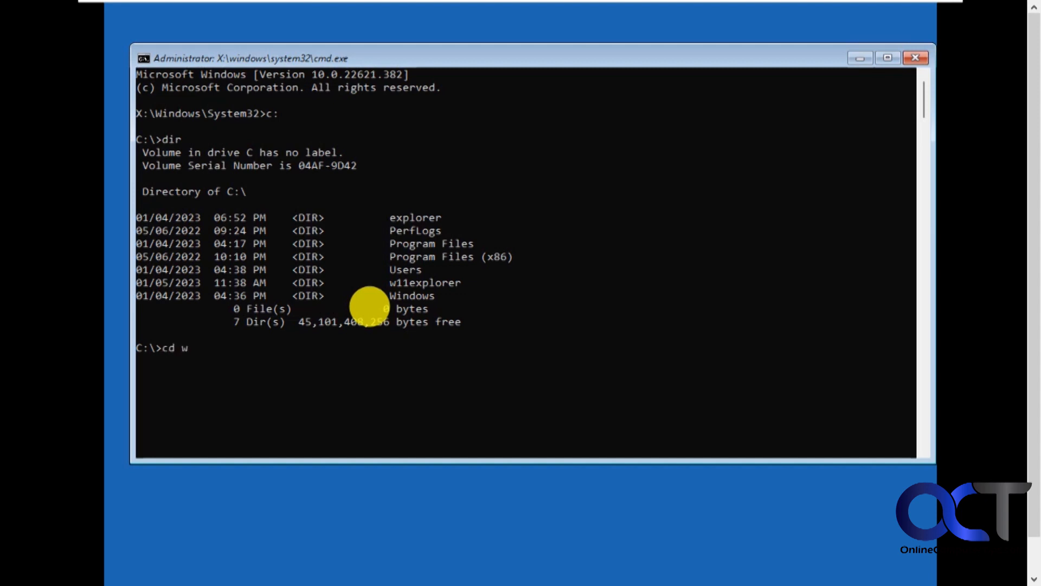
type("11explorer")
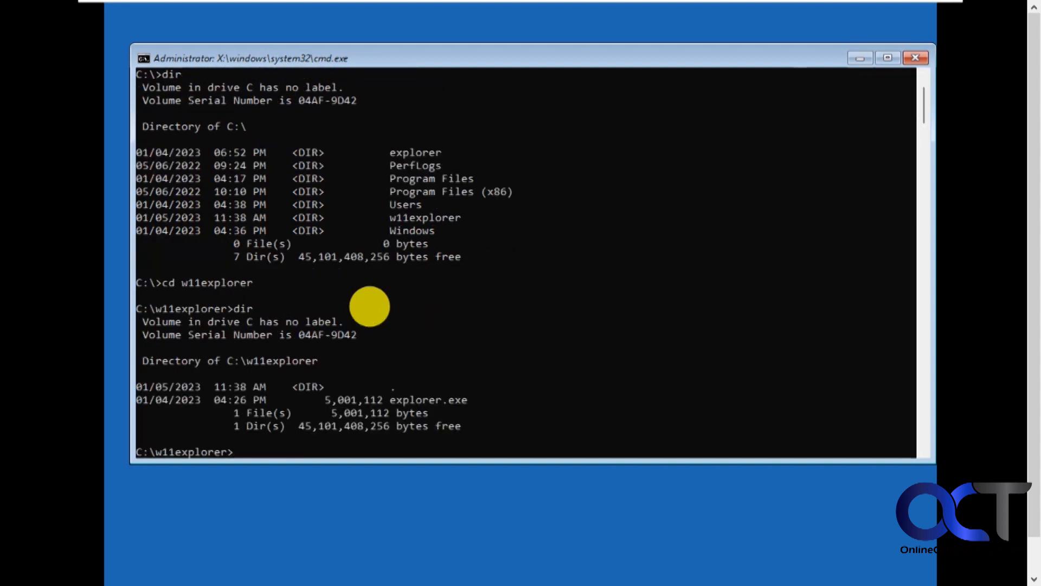
type("copy explorer.exe c")
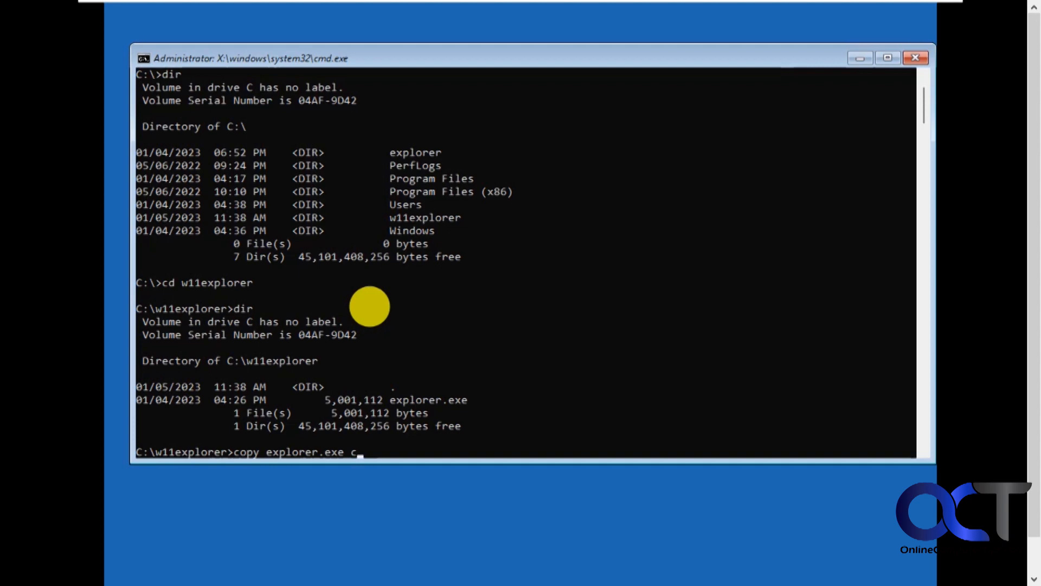
type(":\\windows")
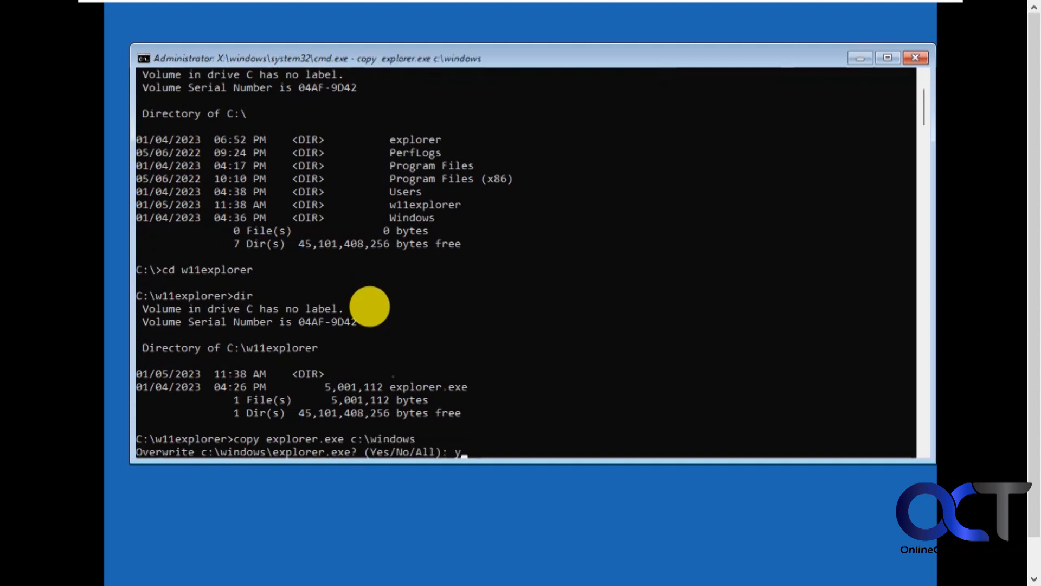
key("enter")
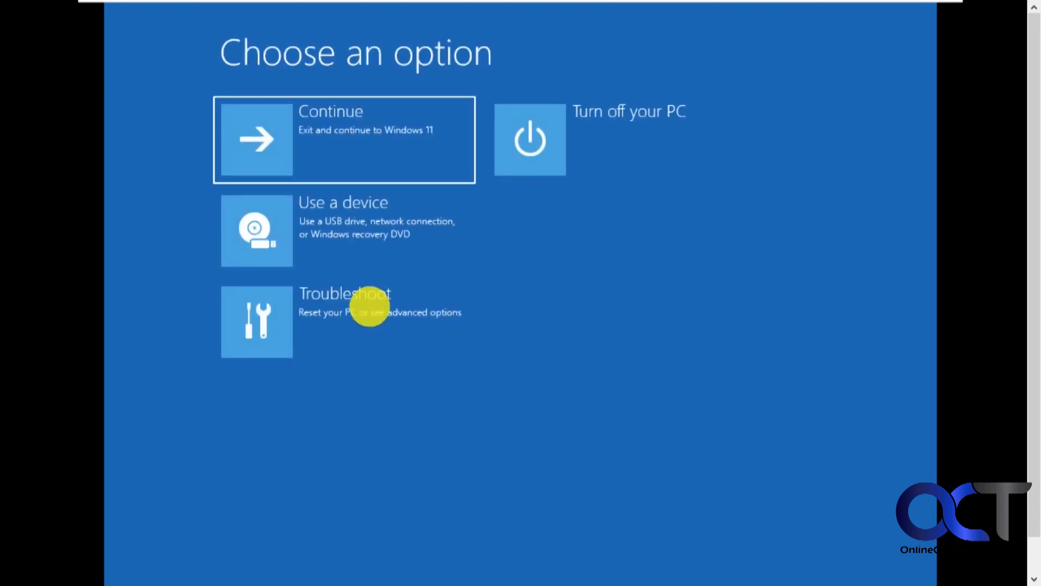
Exit Windows Recovery Environment to Windows 11 and sign in with the PIN.
left_click(344, 139)
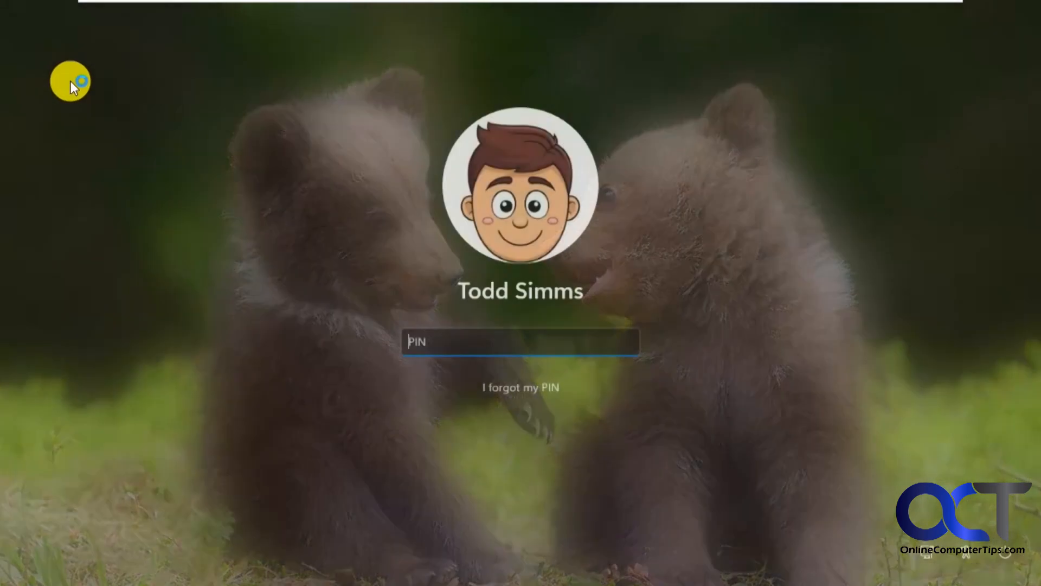
key("Enter")
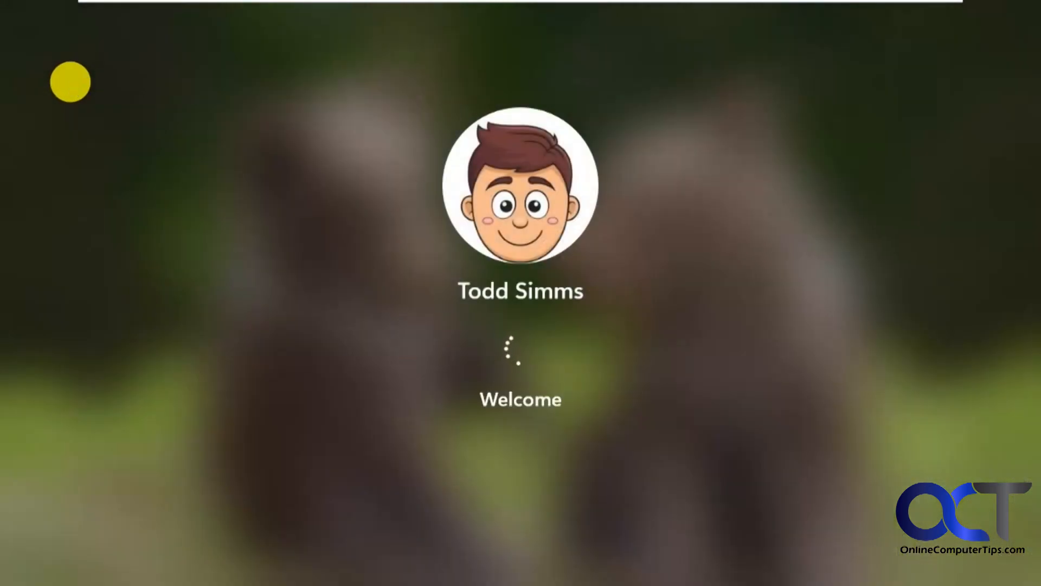